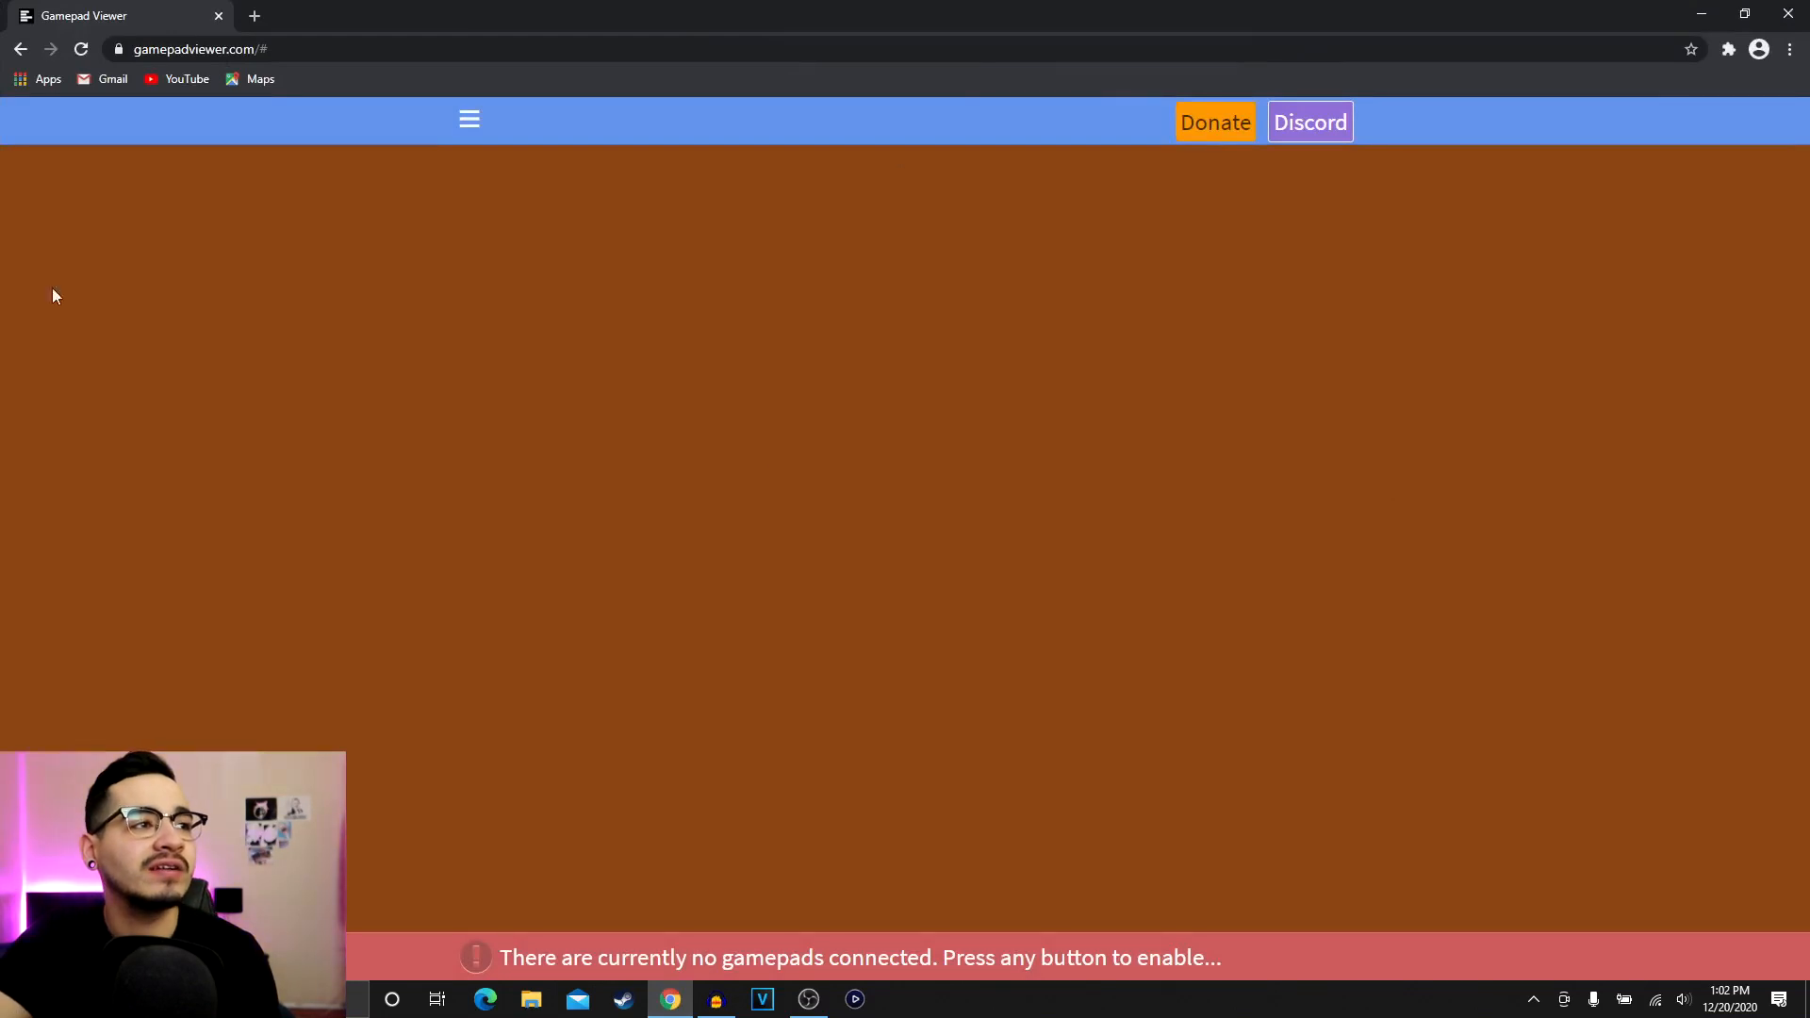
mouse_move(272, 446)
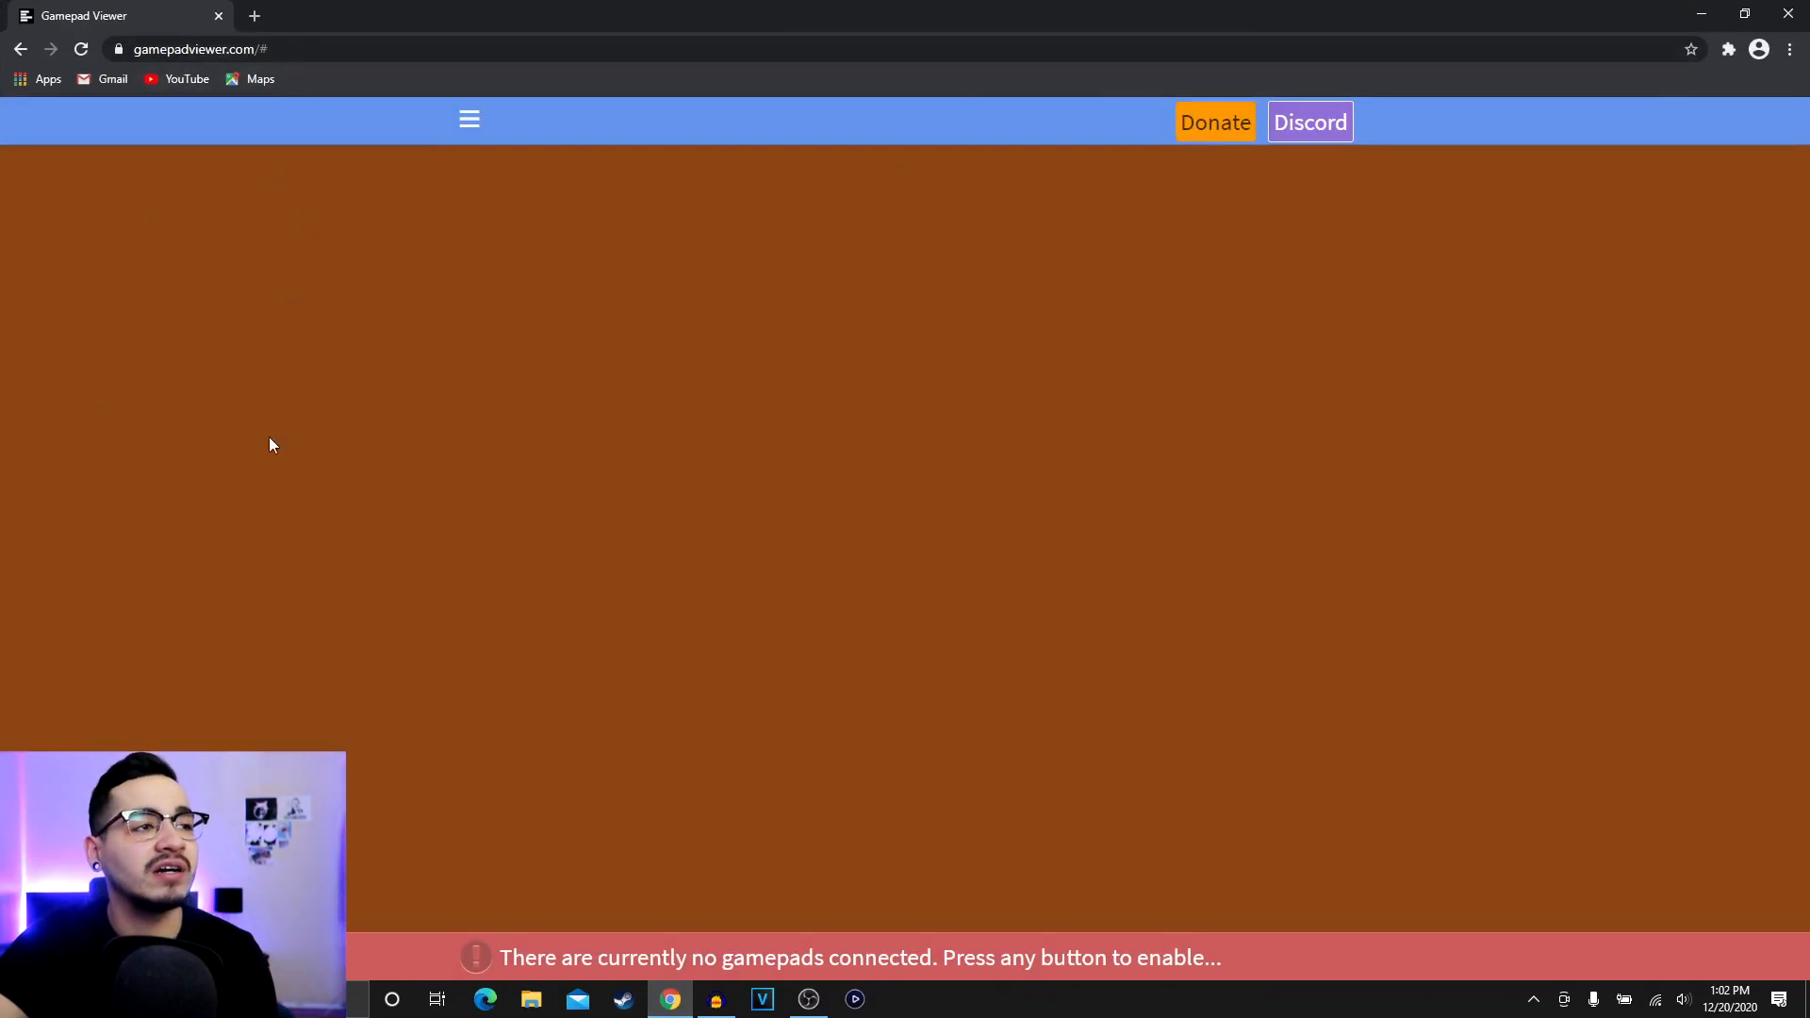
mouse_move(341, 397)
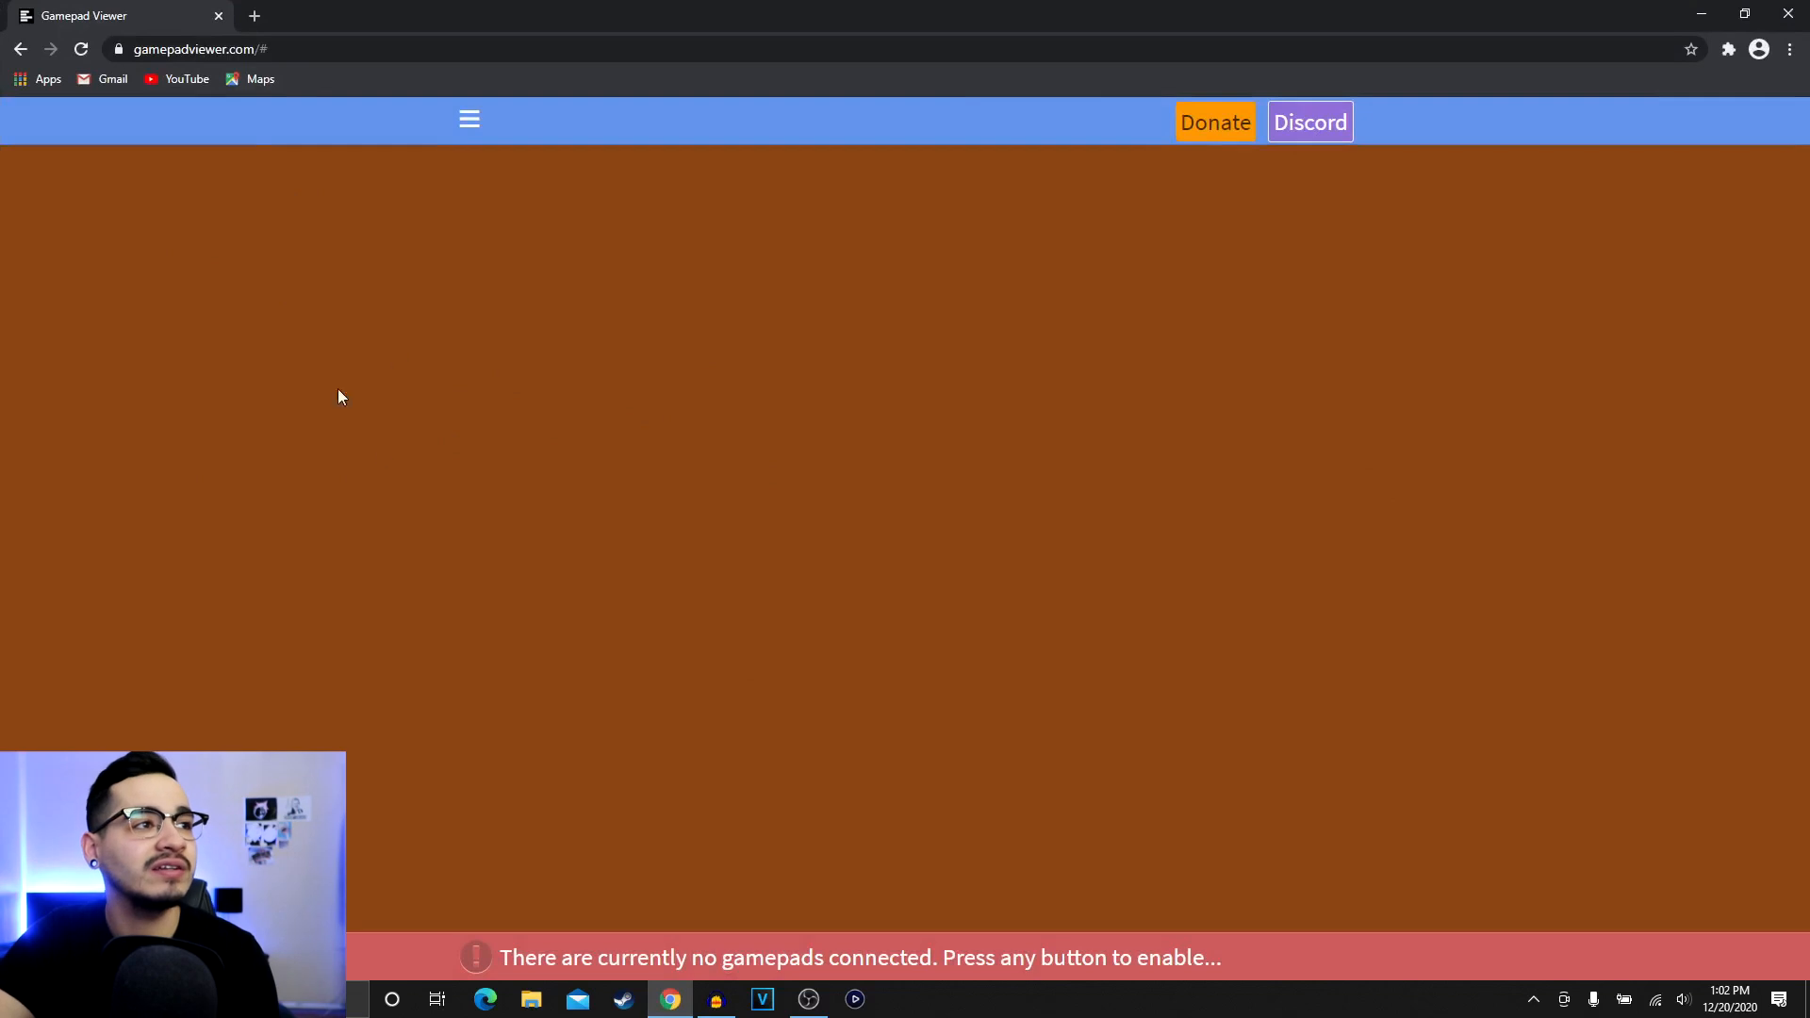
mouse_move(613, 350)
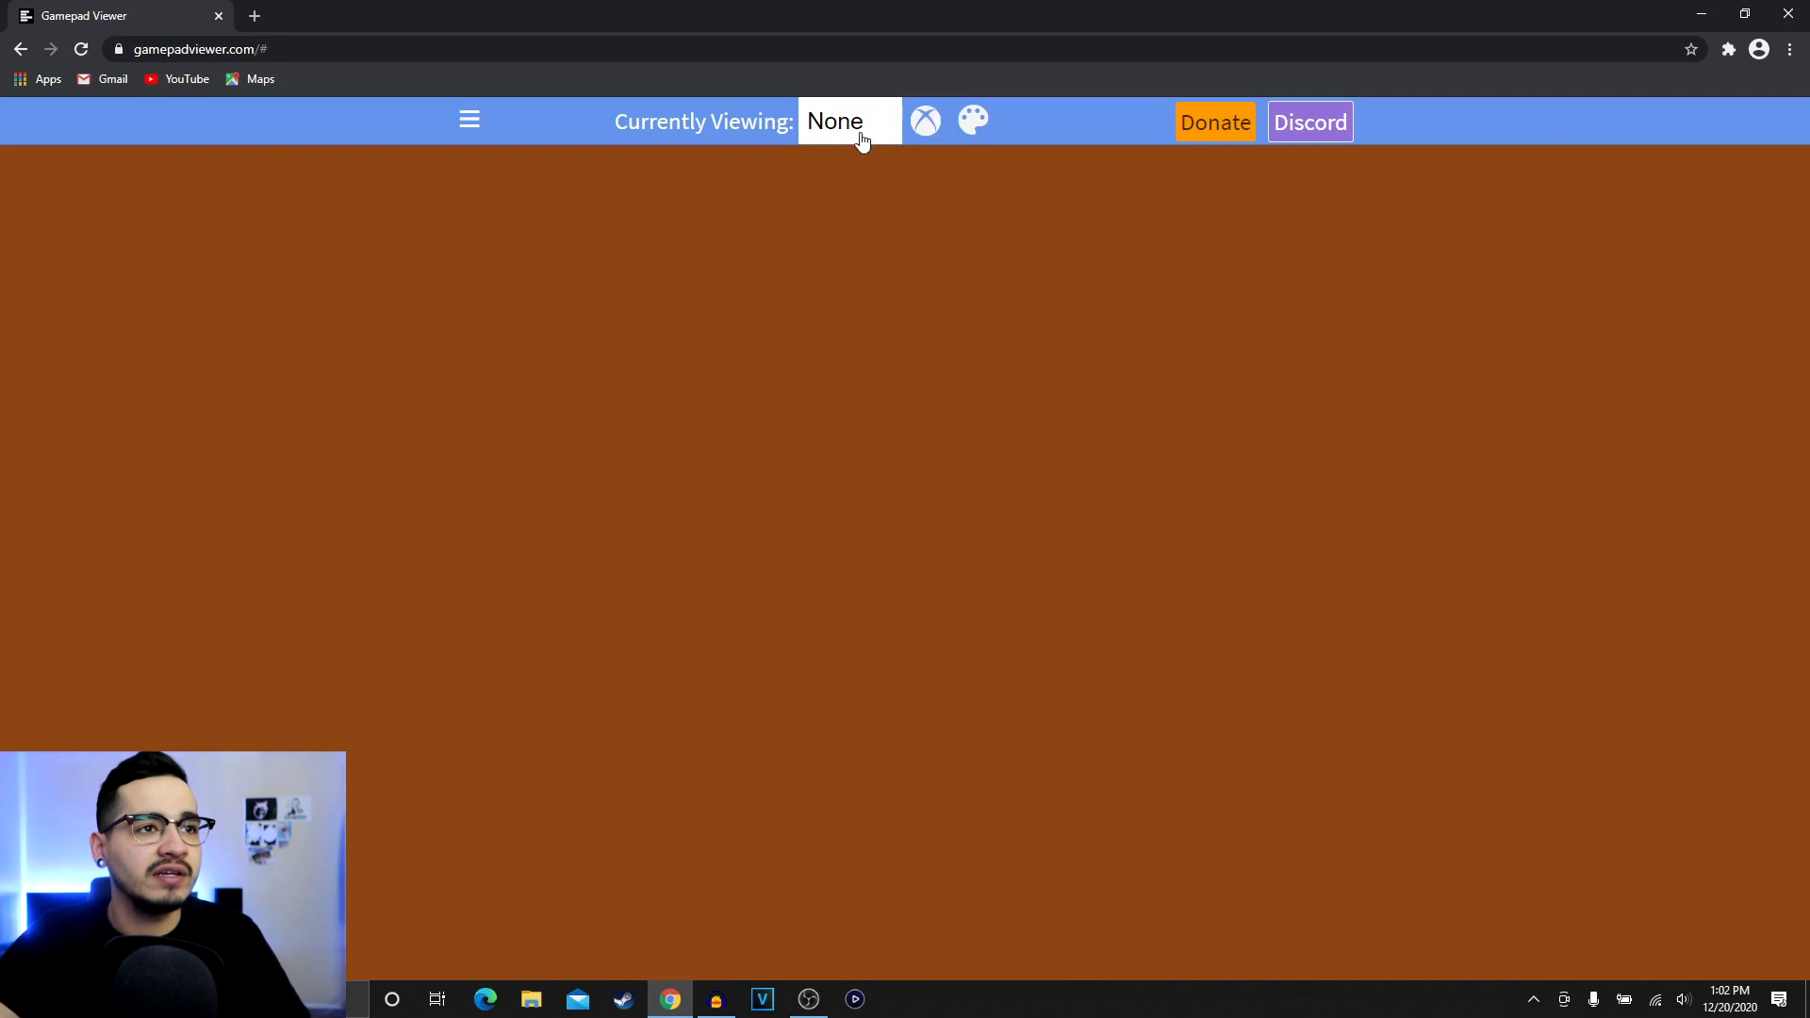
Set the Currently Viewing dropdown to Player 1 to show the Xbox controller layout
left_click(848, 120)
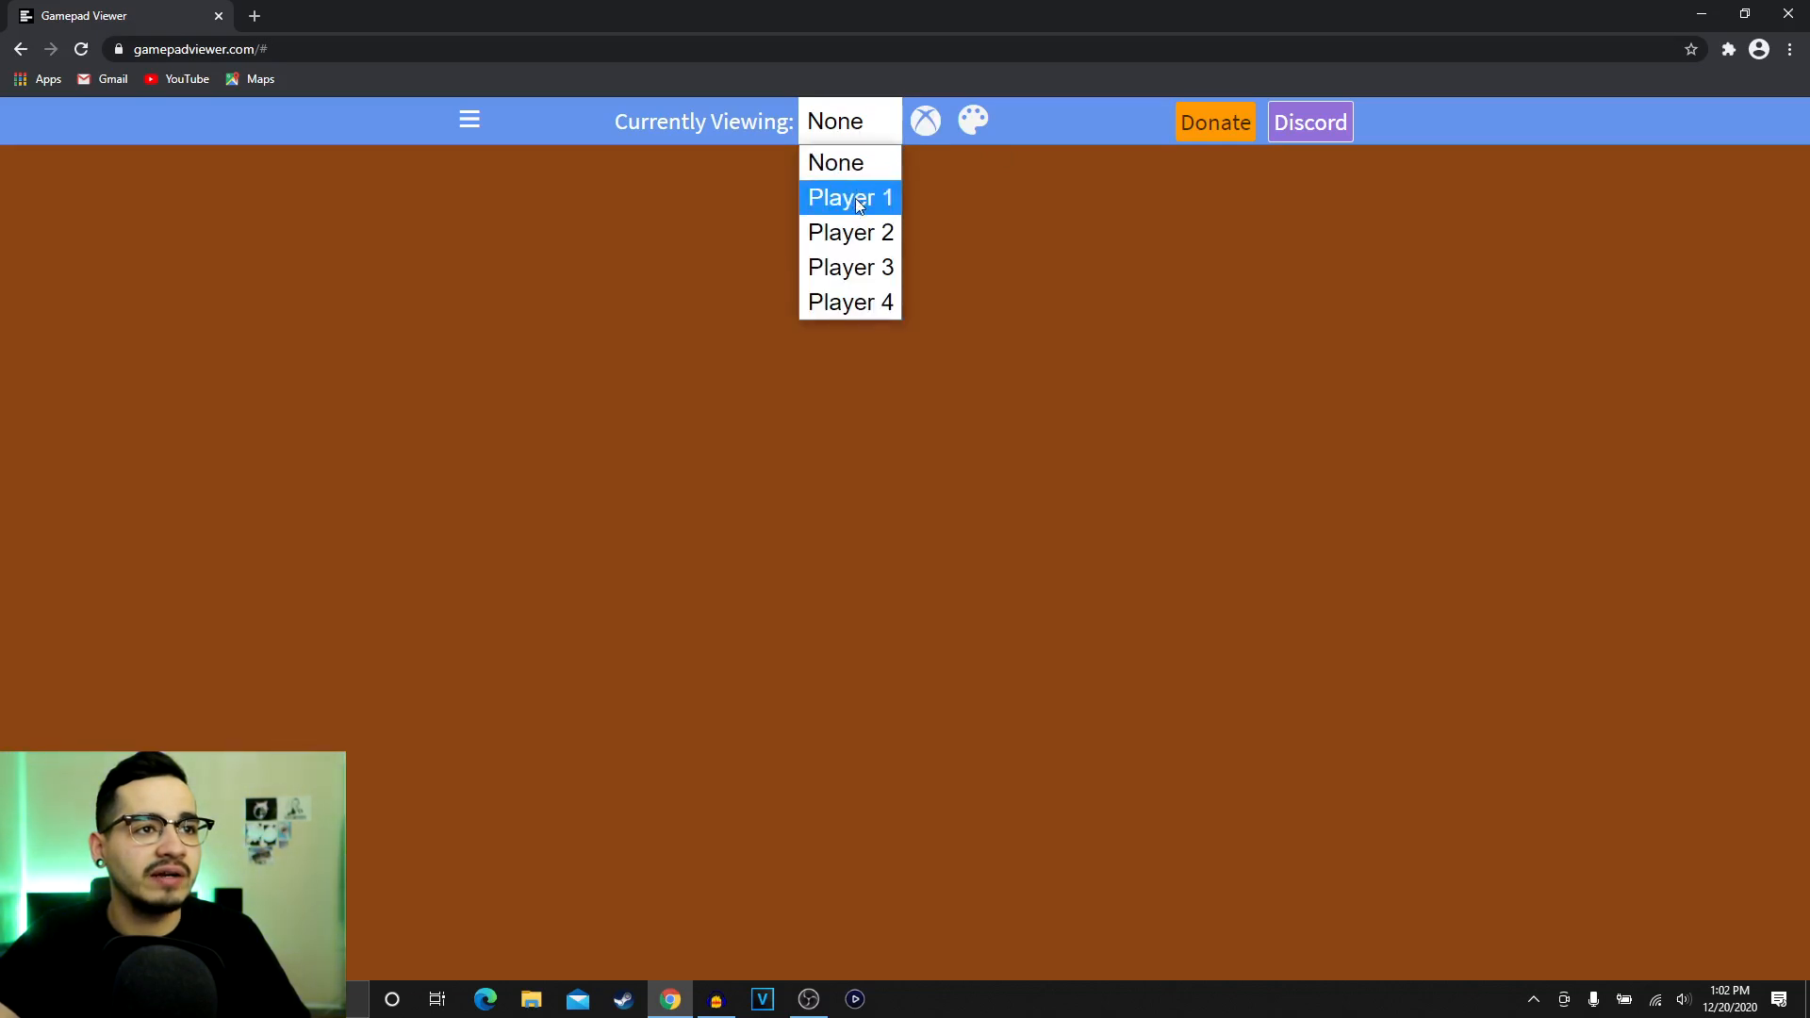
left_click(849, 197)
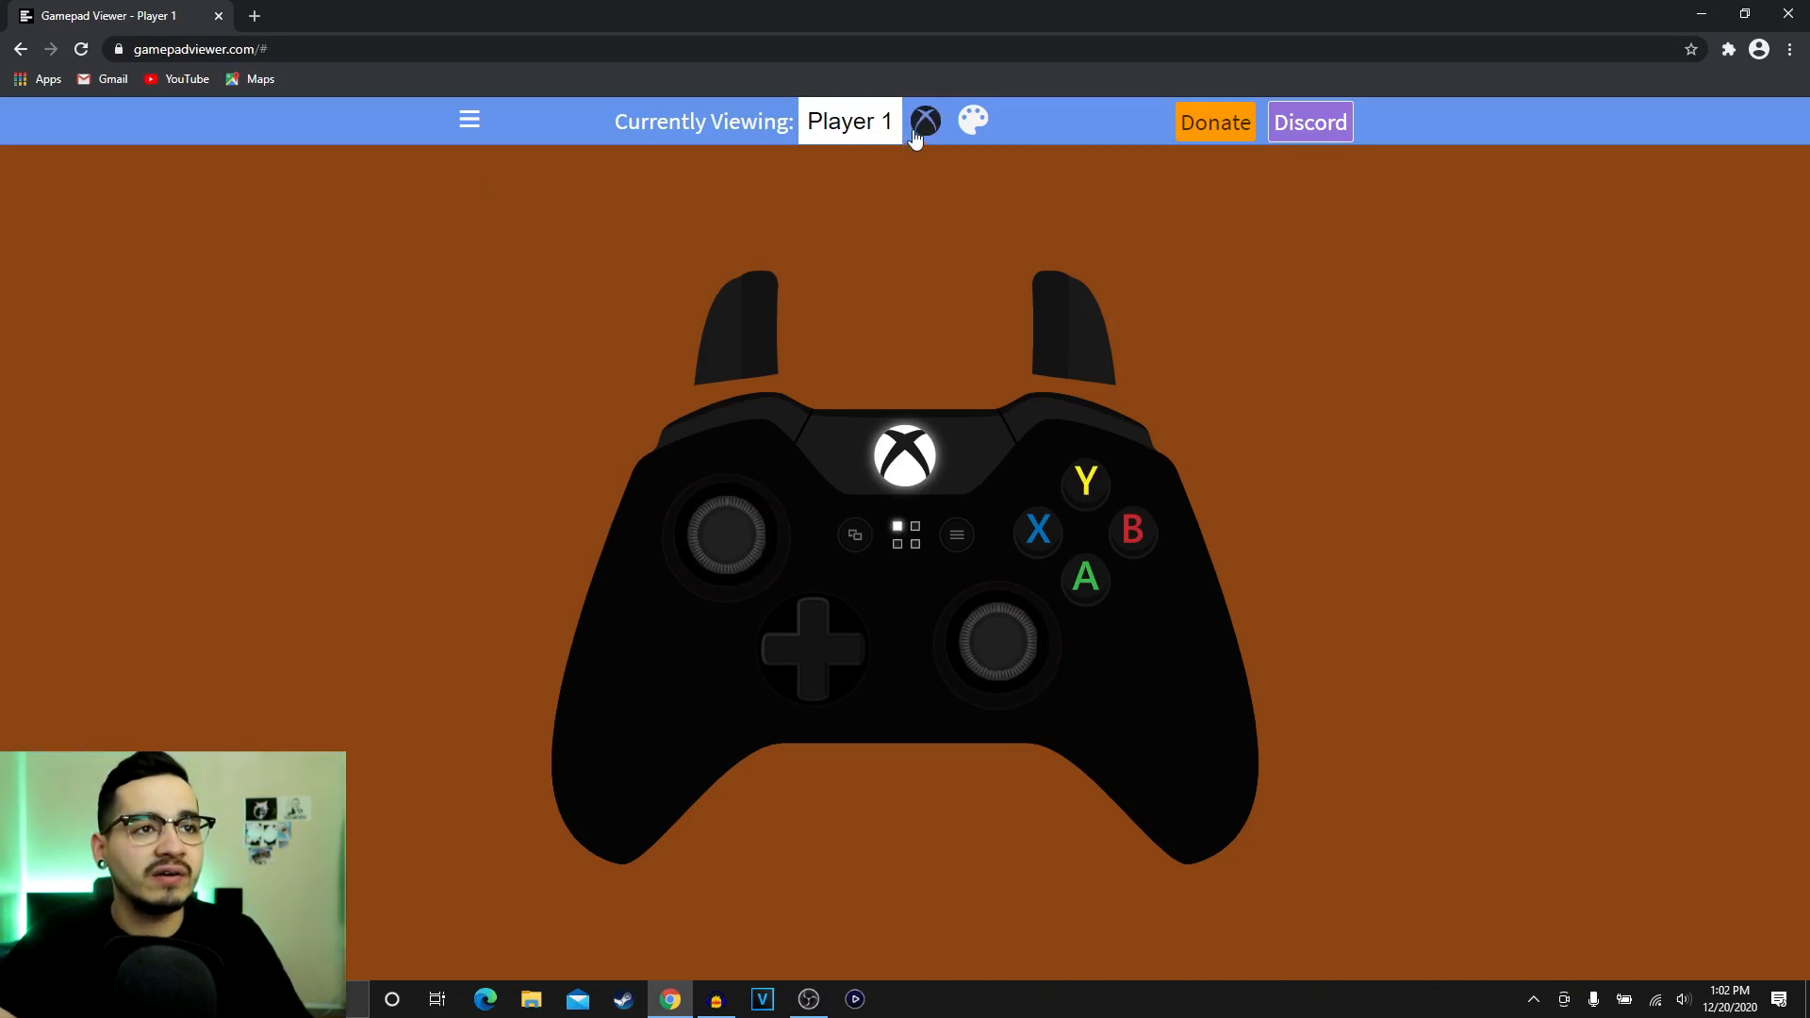
Try the PlayStation 4, Xbox 360 and GameCube skins, then settle on Xbox One (White)
left_click(925, 120)
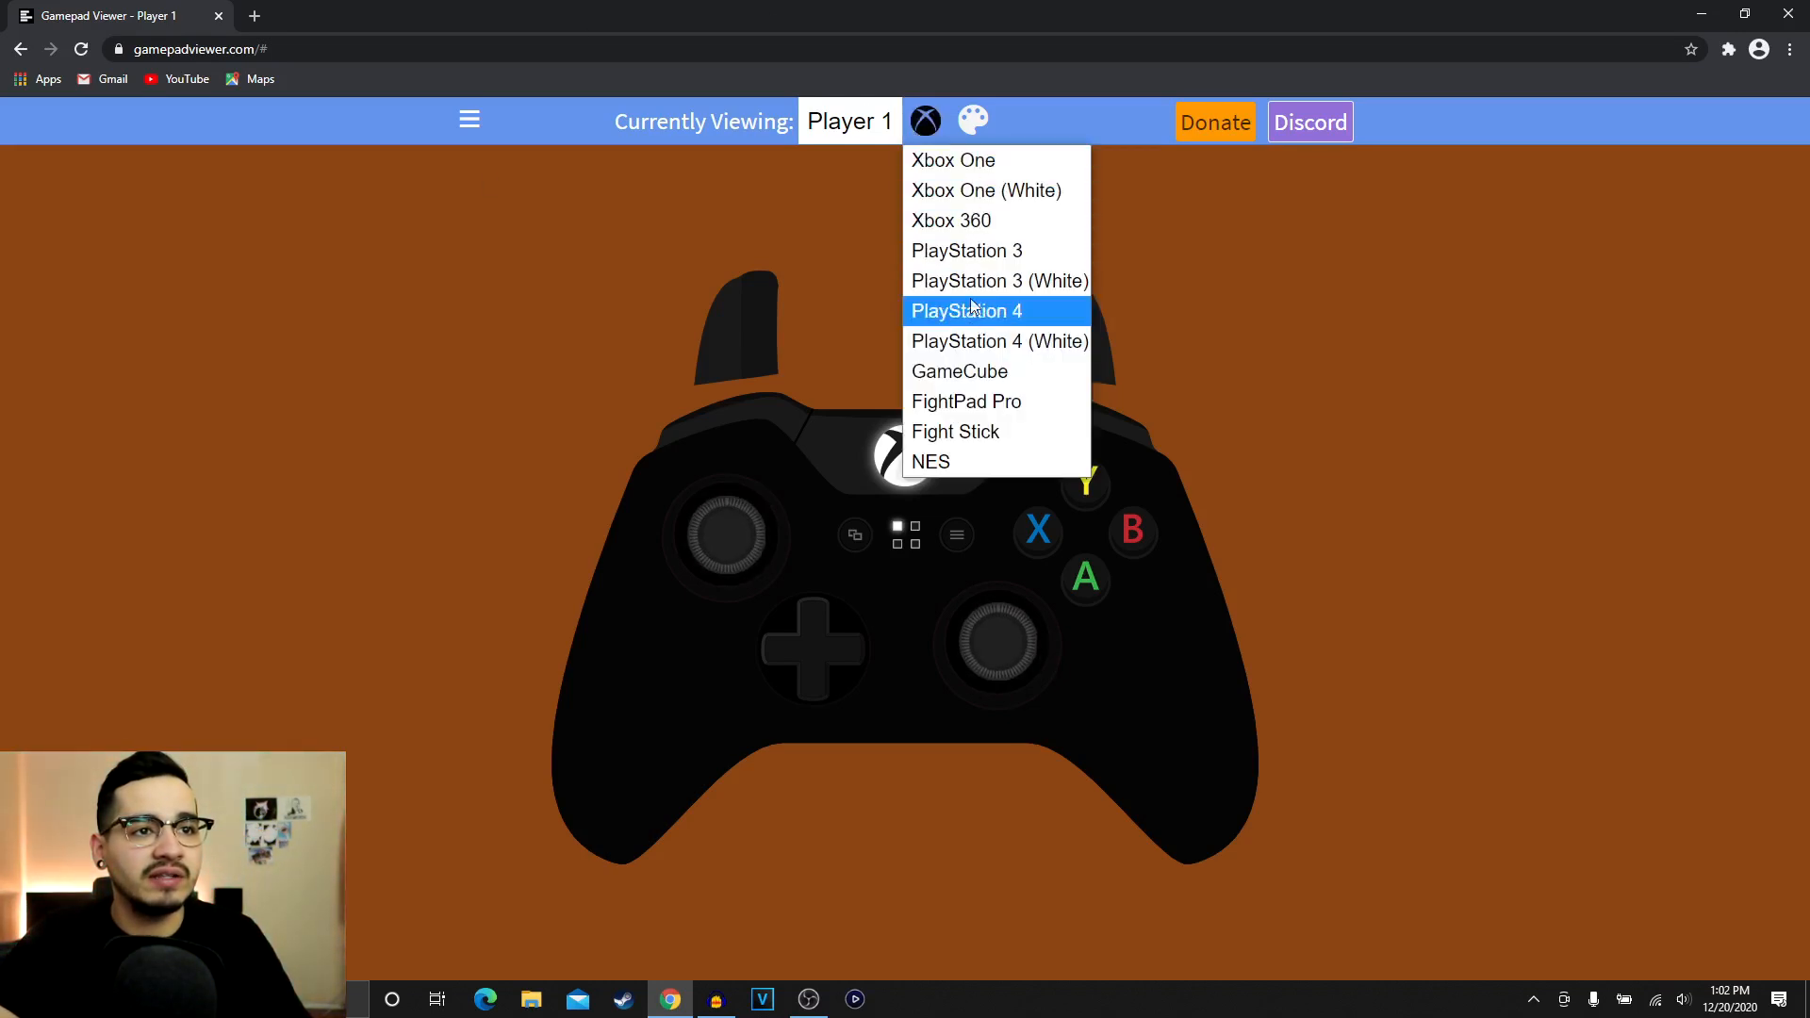
left_click(966, 311)
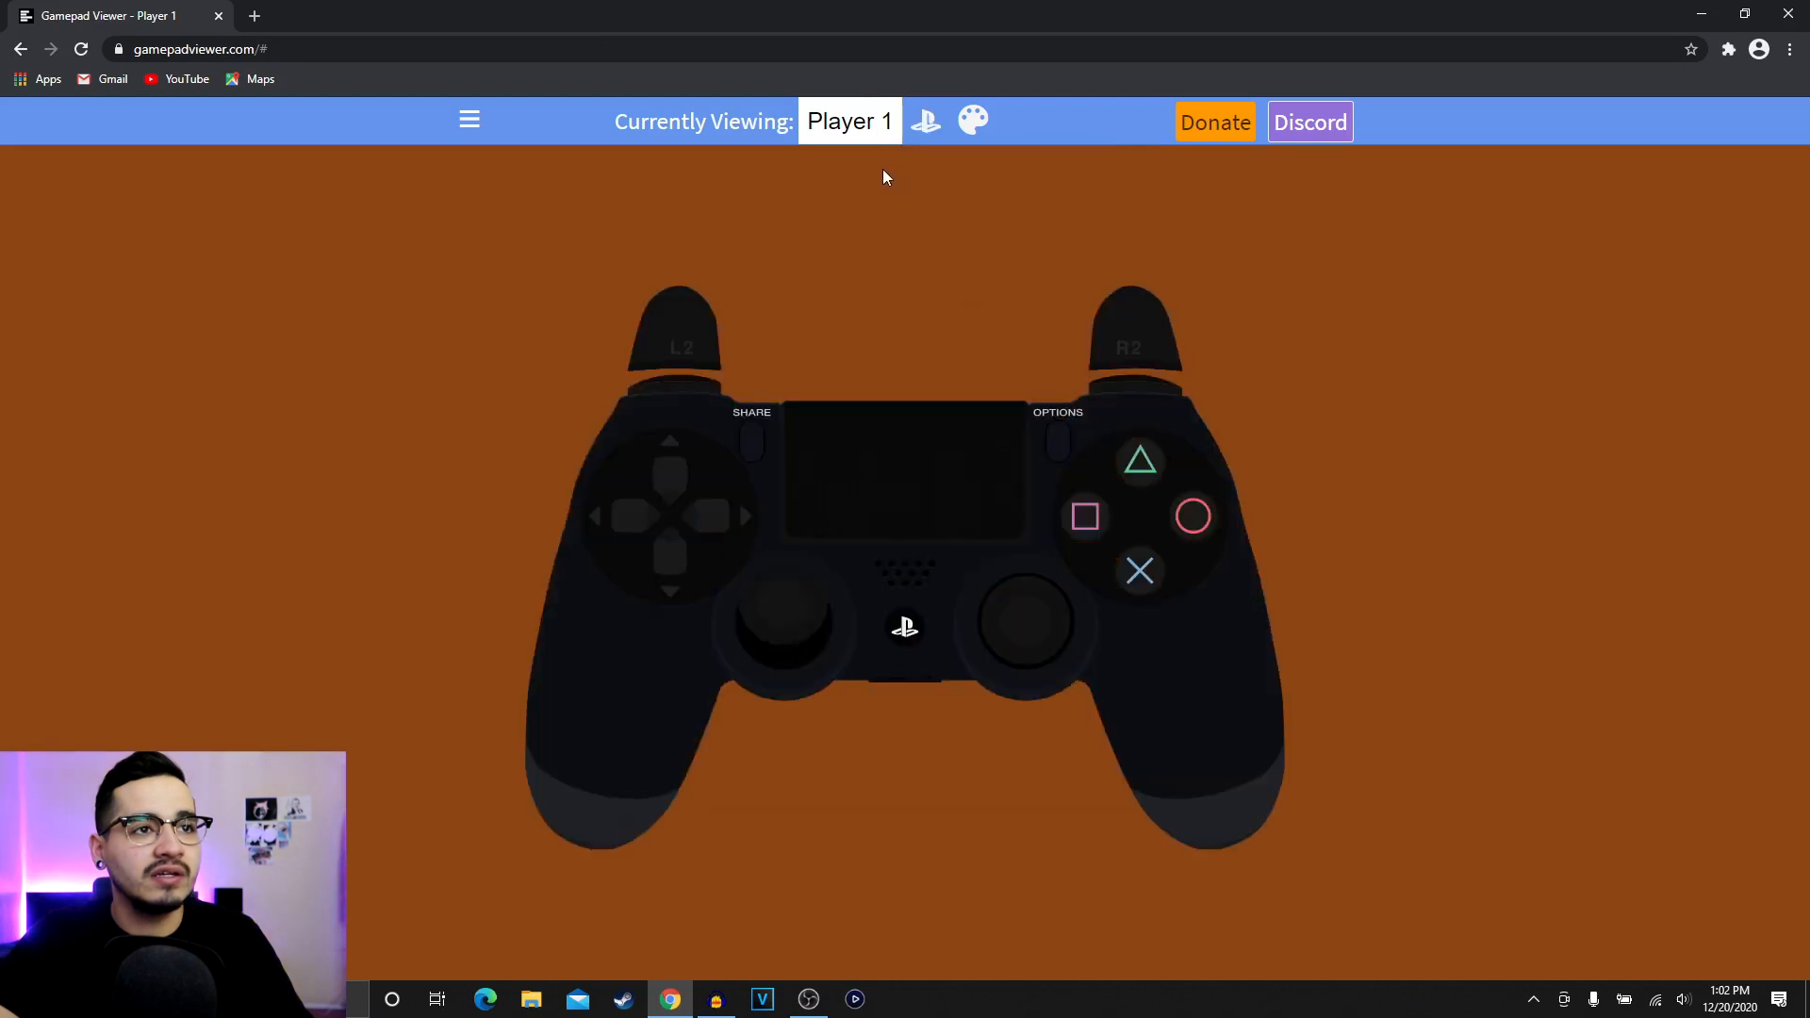
left_click(849, 121)
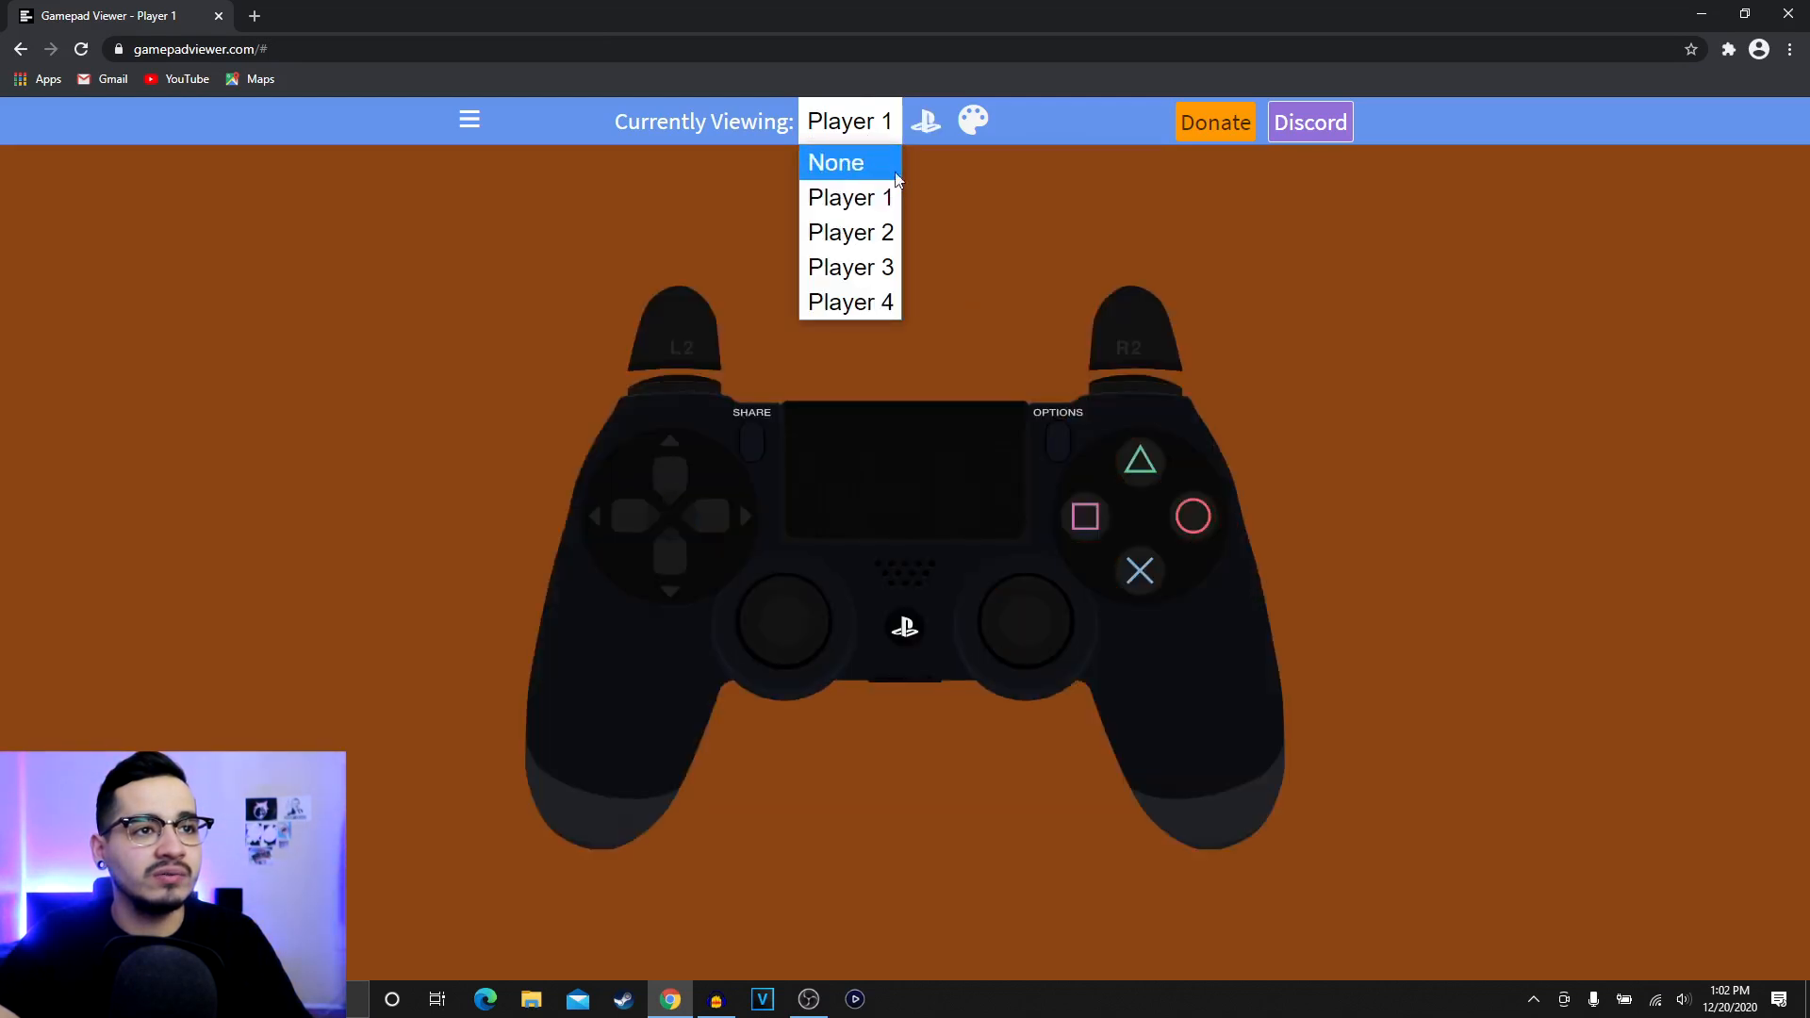
left_click(924, 122)
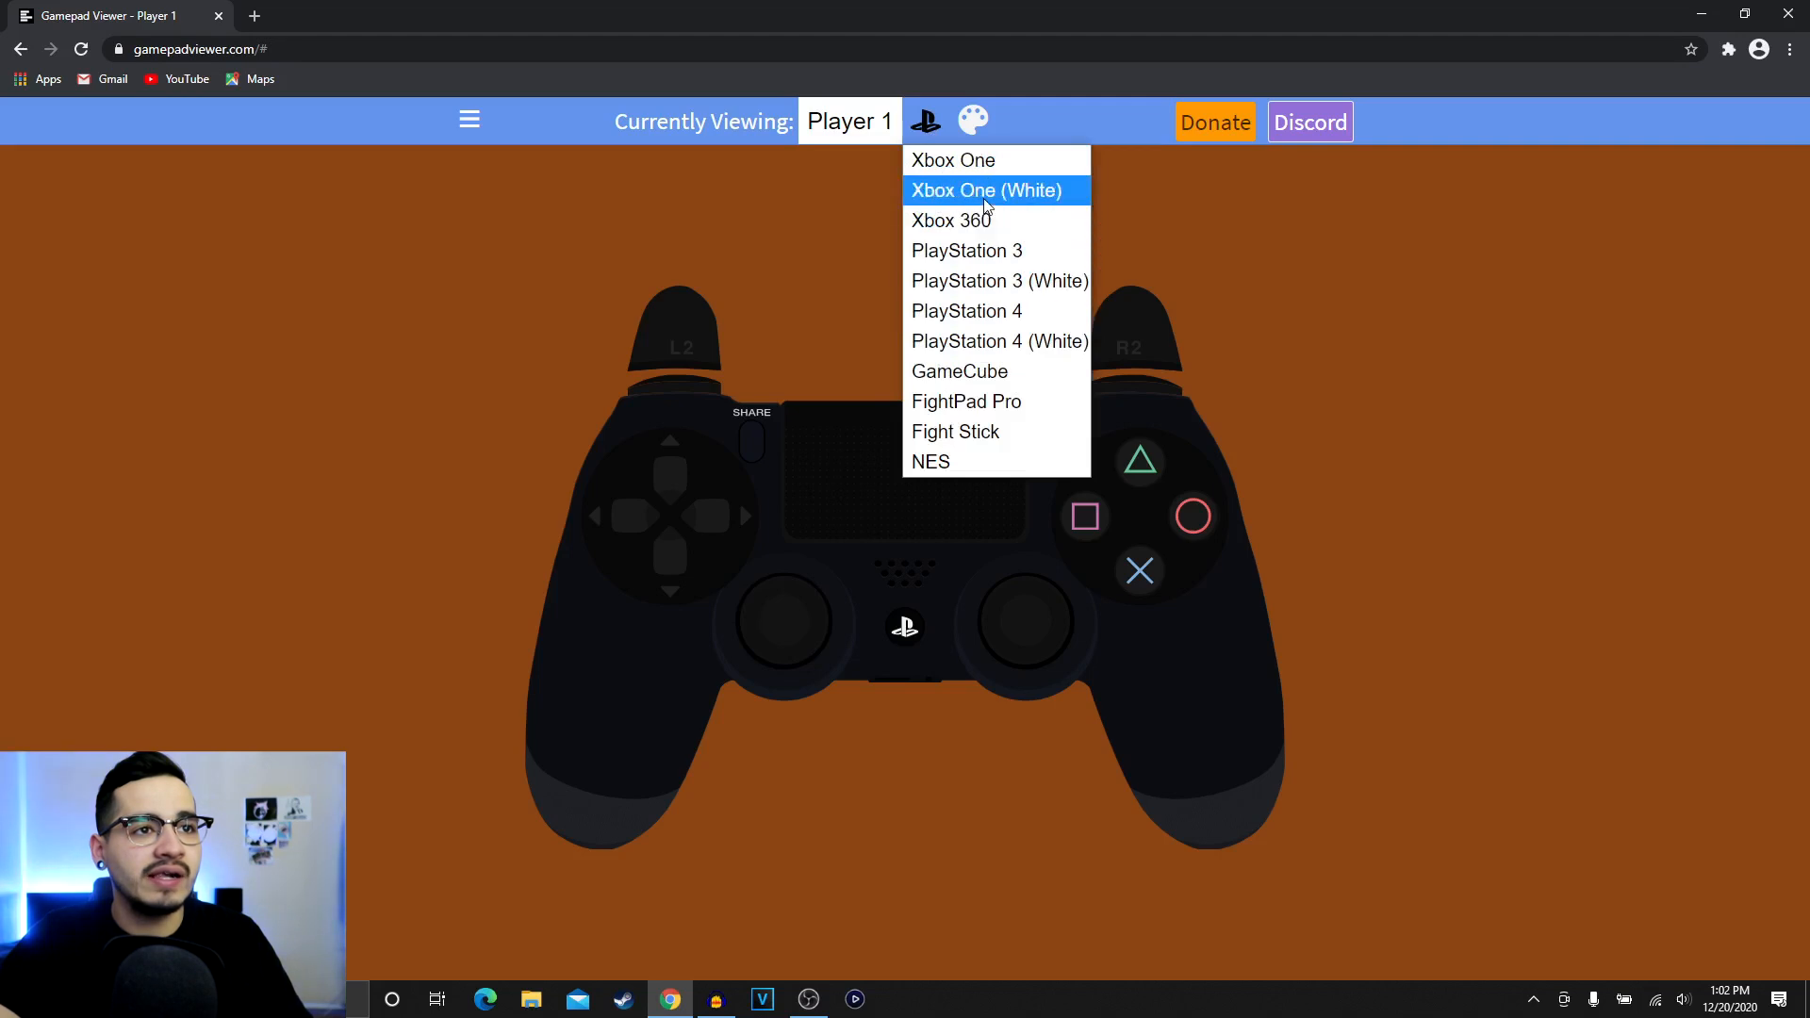
left_click(984, 191)
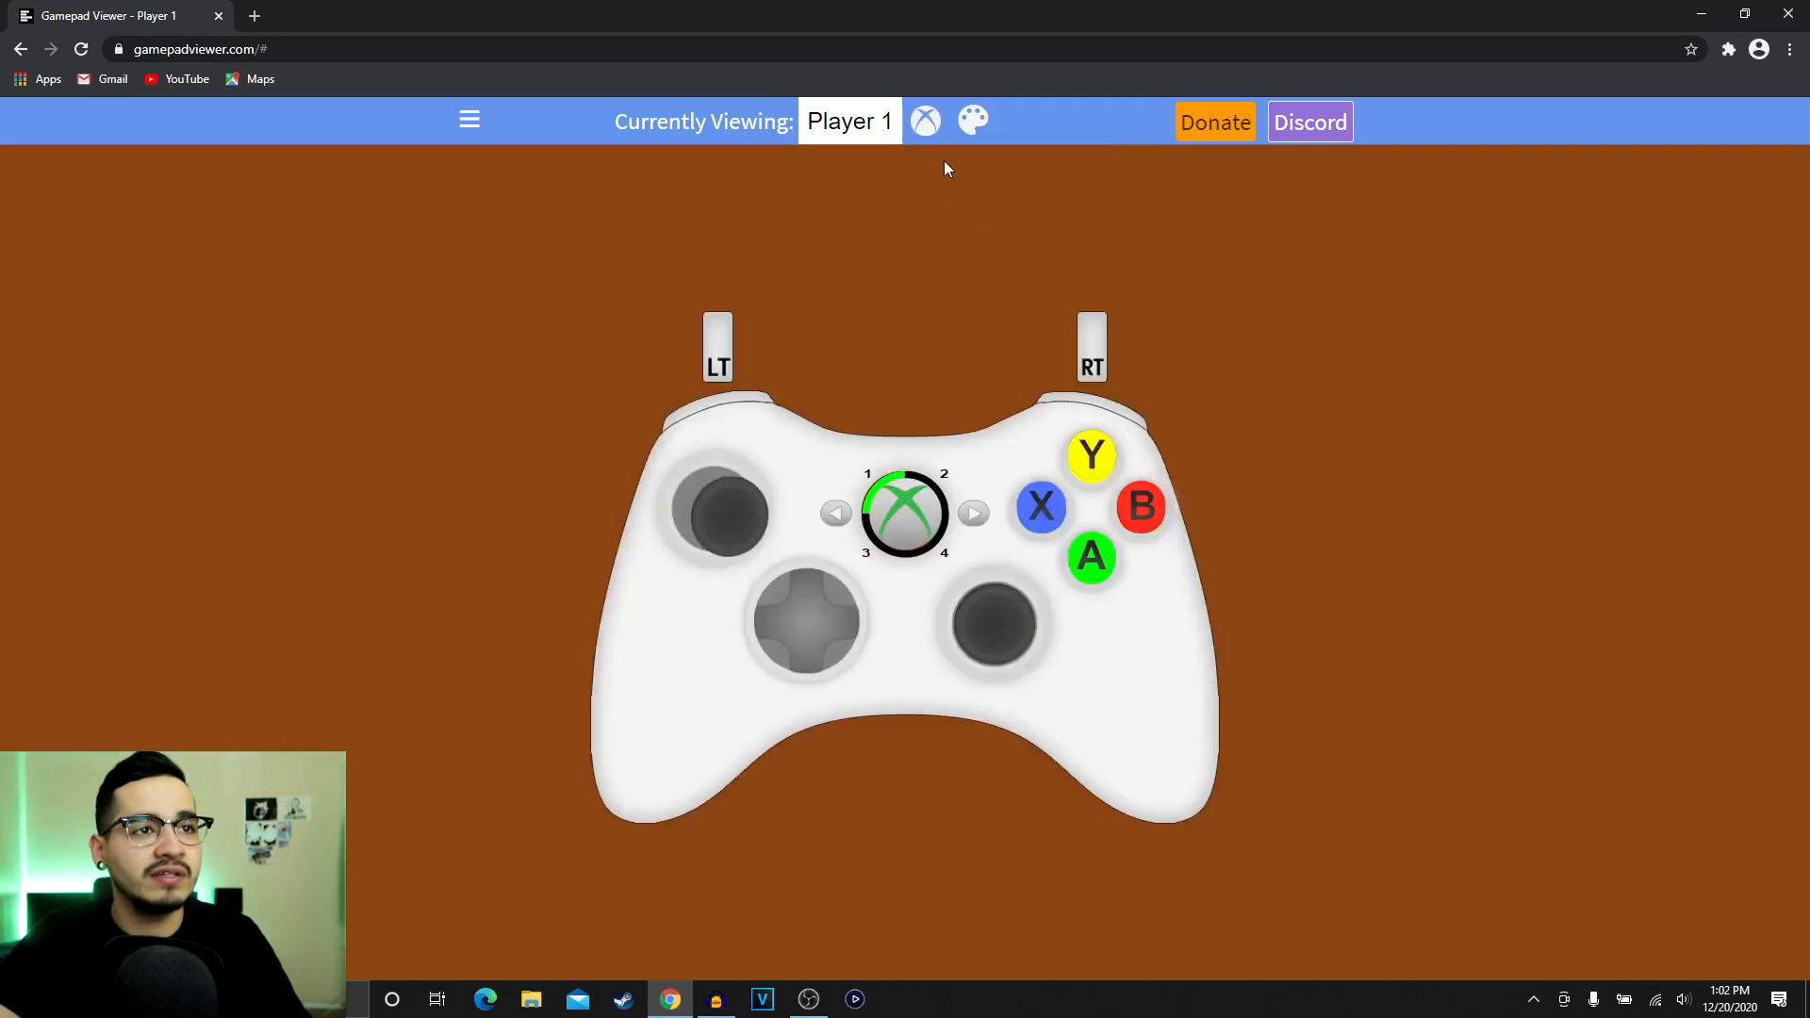
left_click(924, 120)
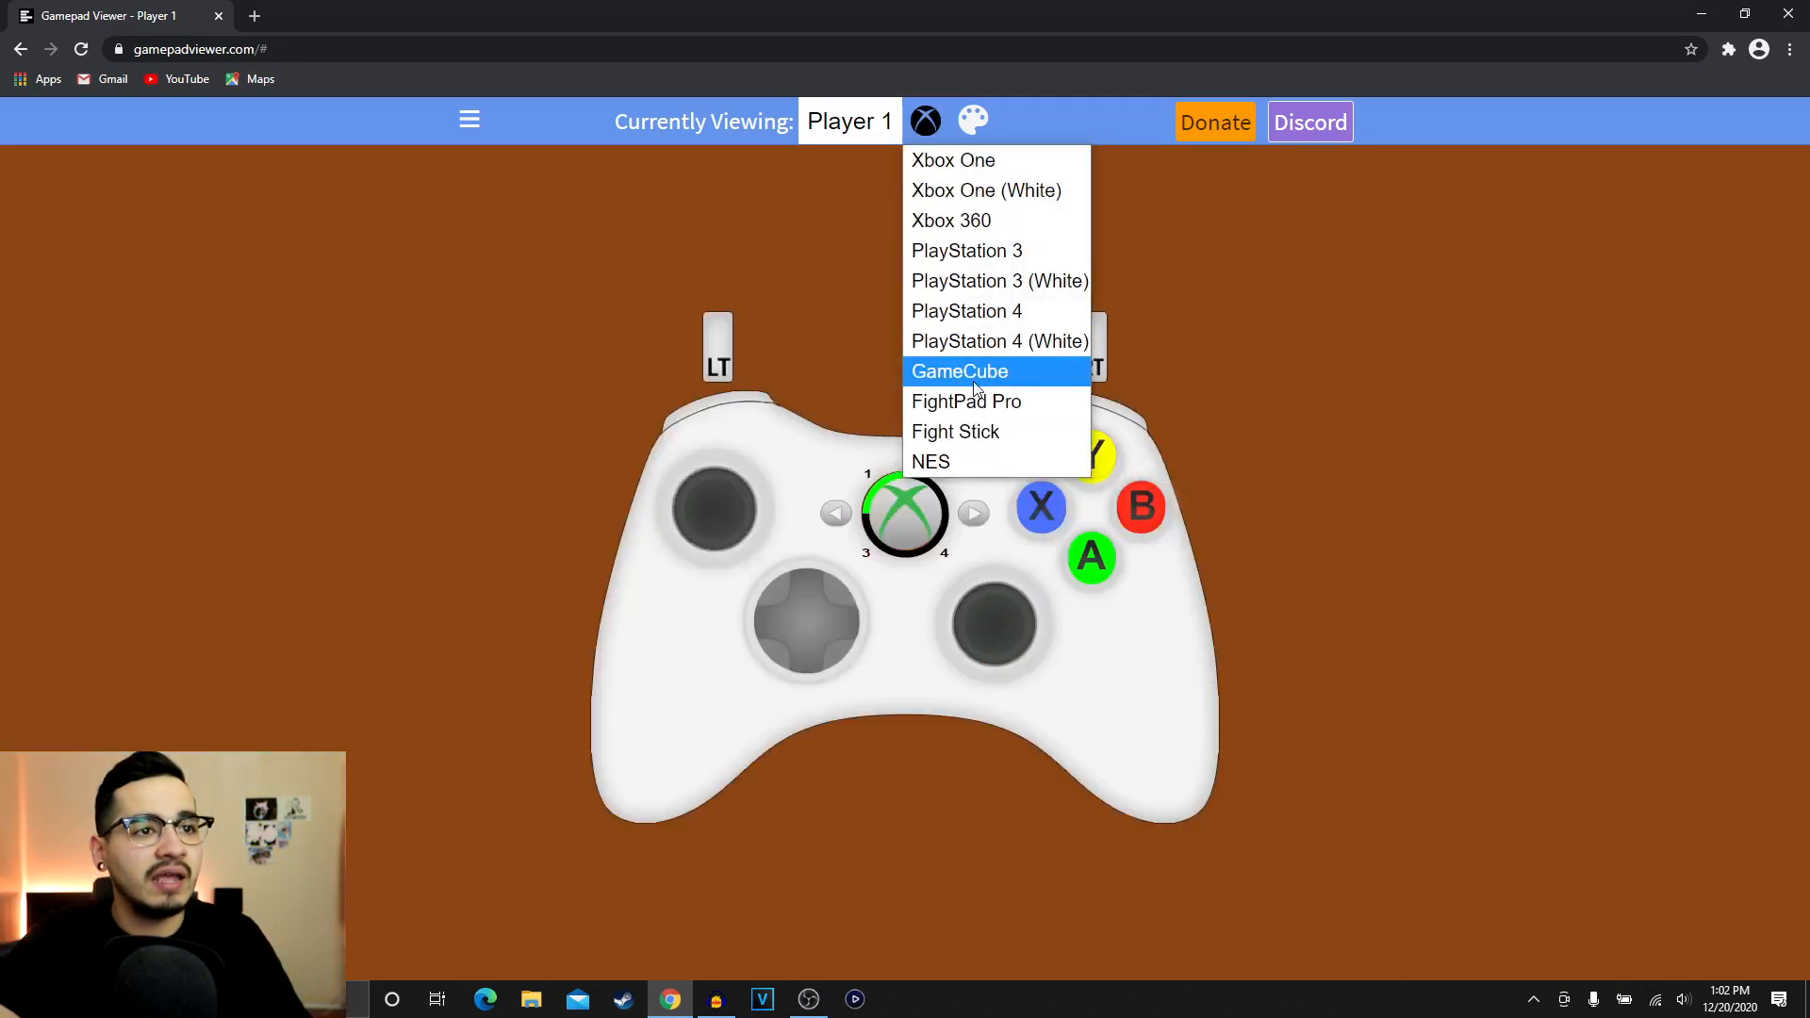
left_click(960, 371)
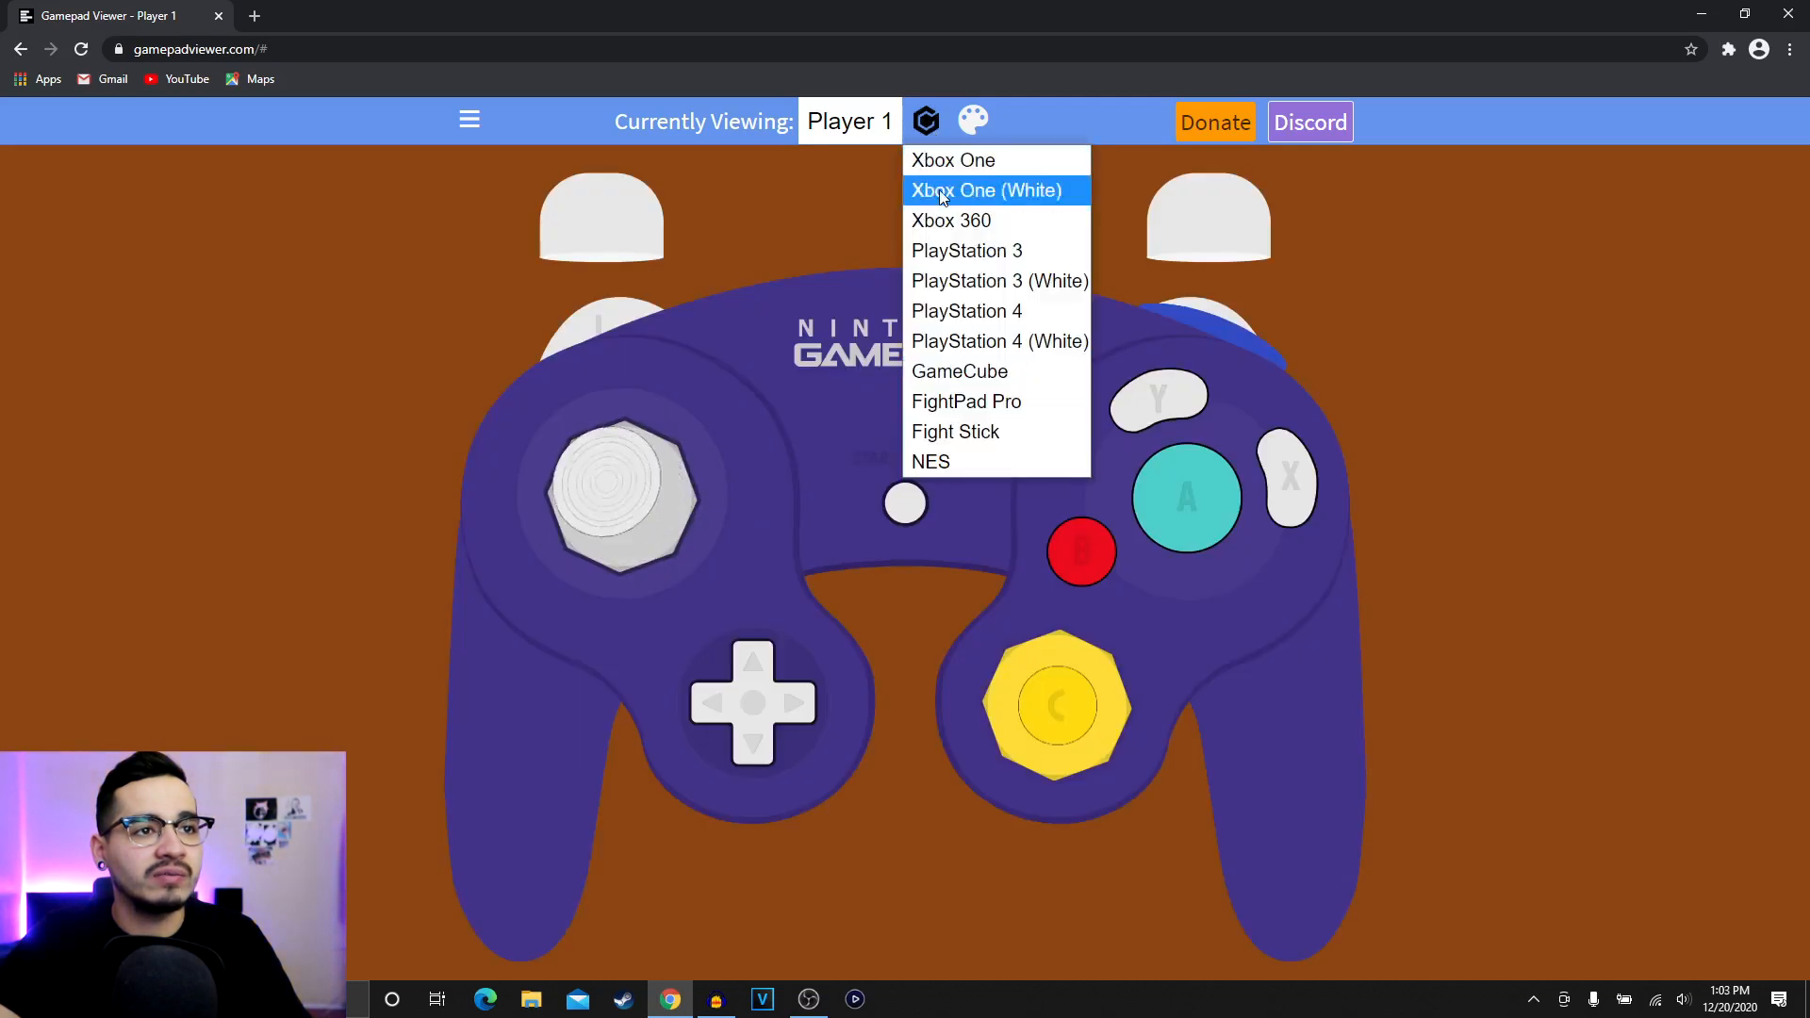
mouse_move(951, 221)
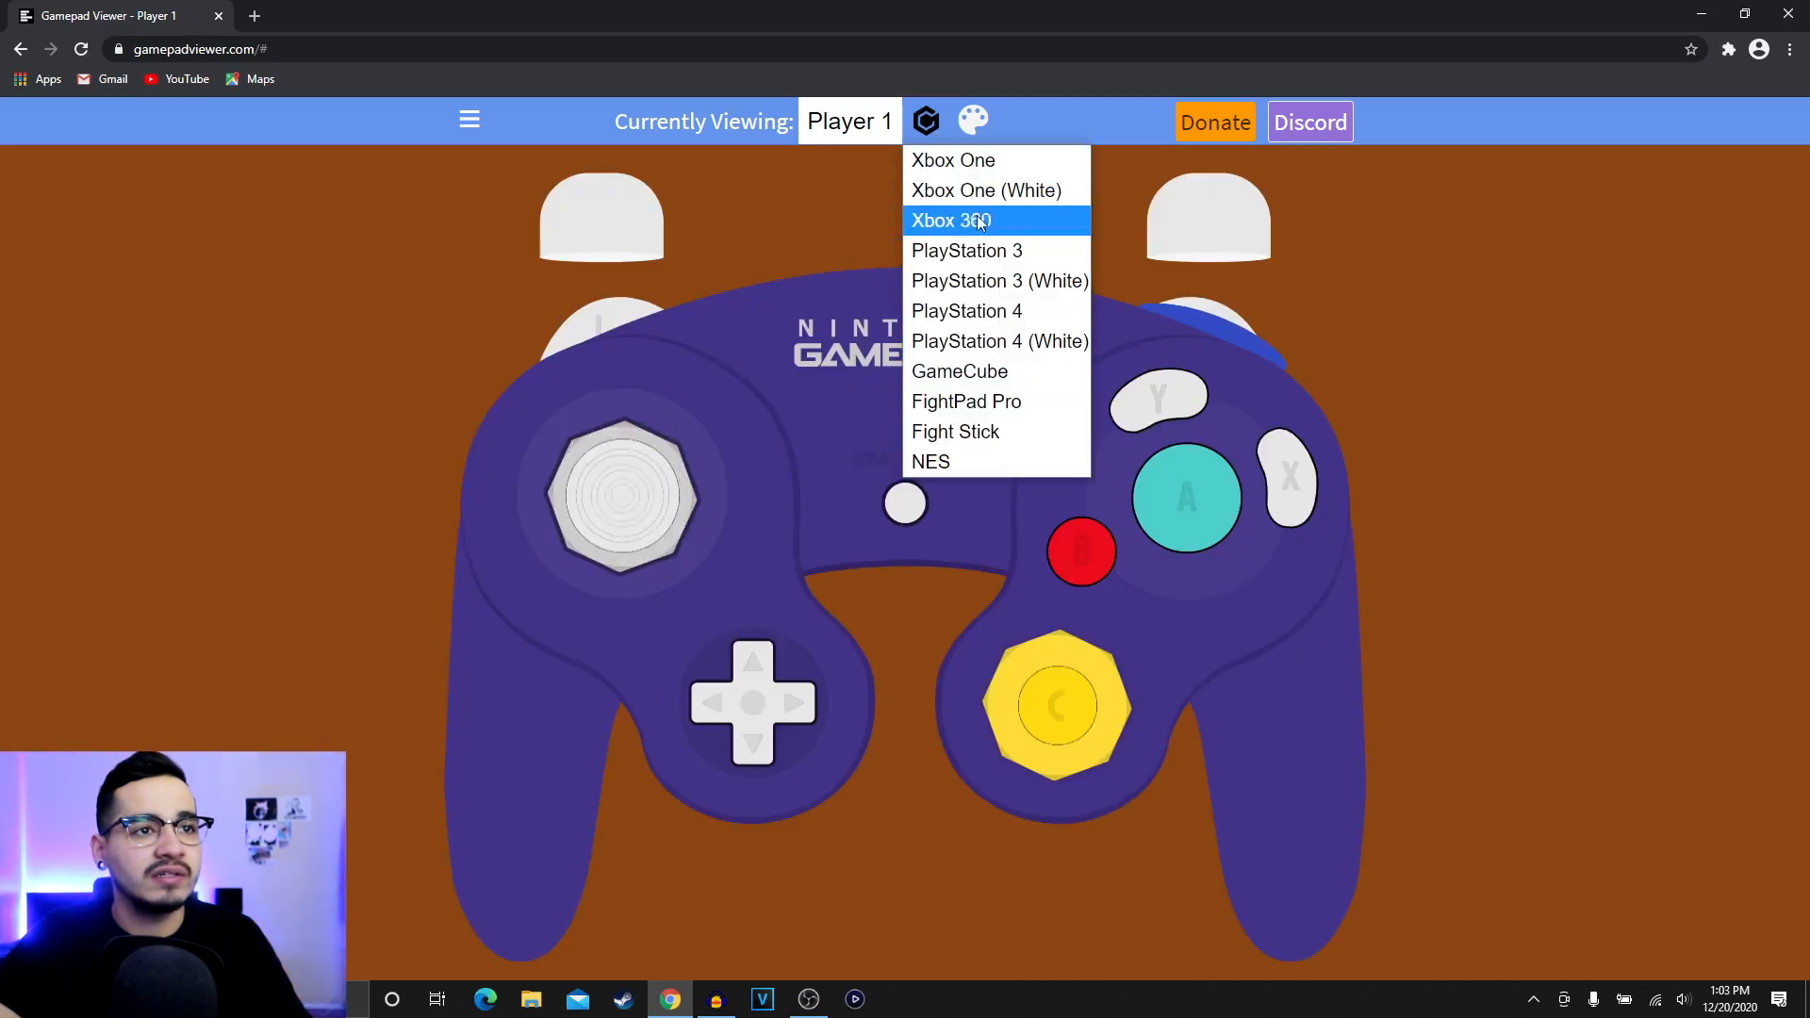
mouse_move(986, 191)
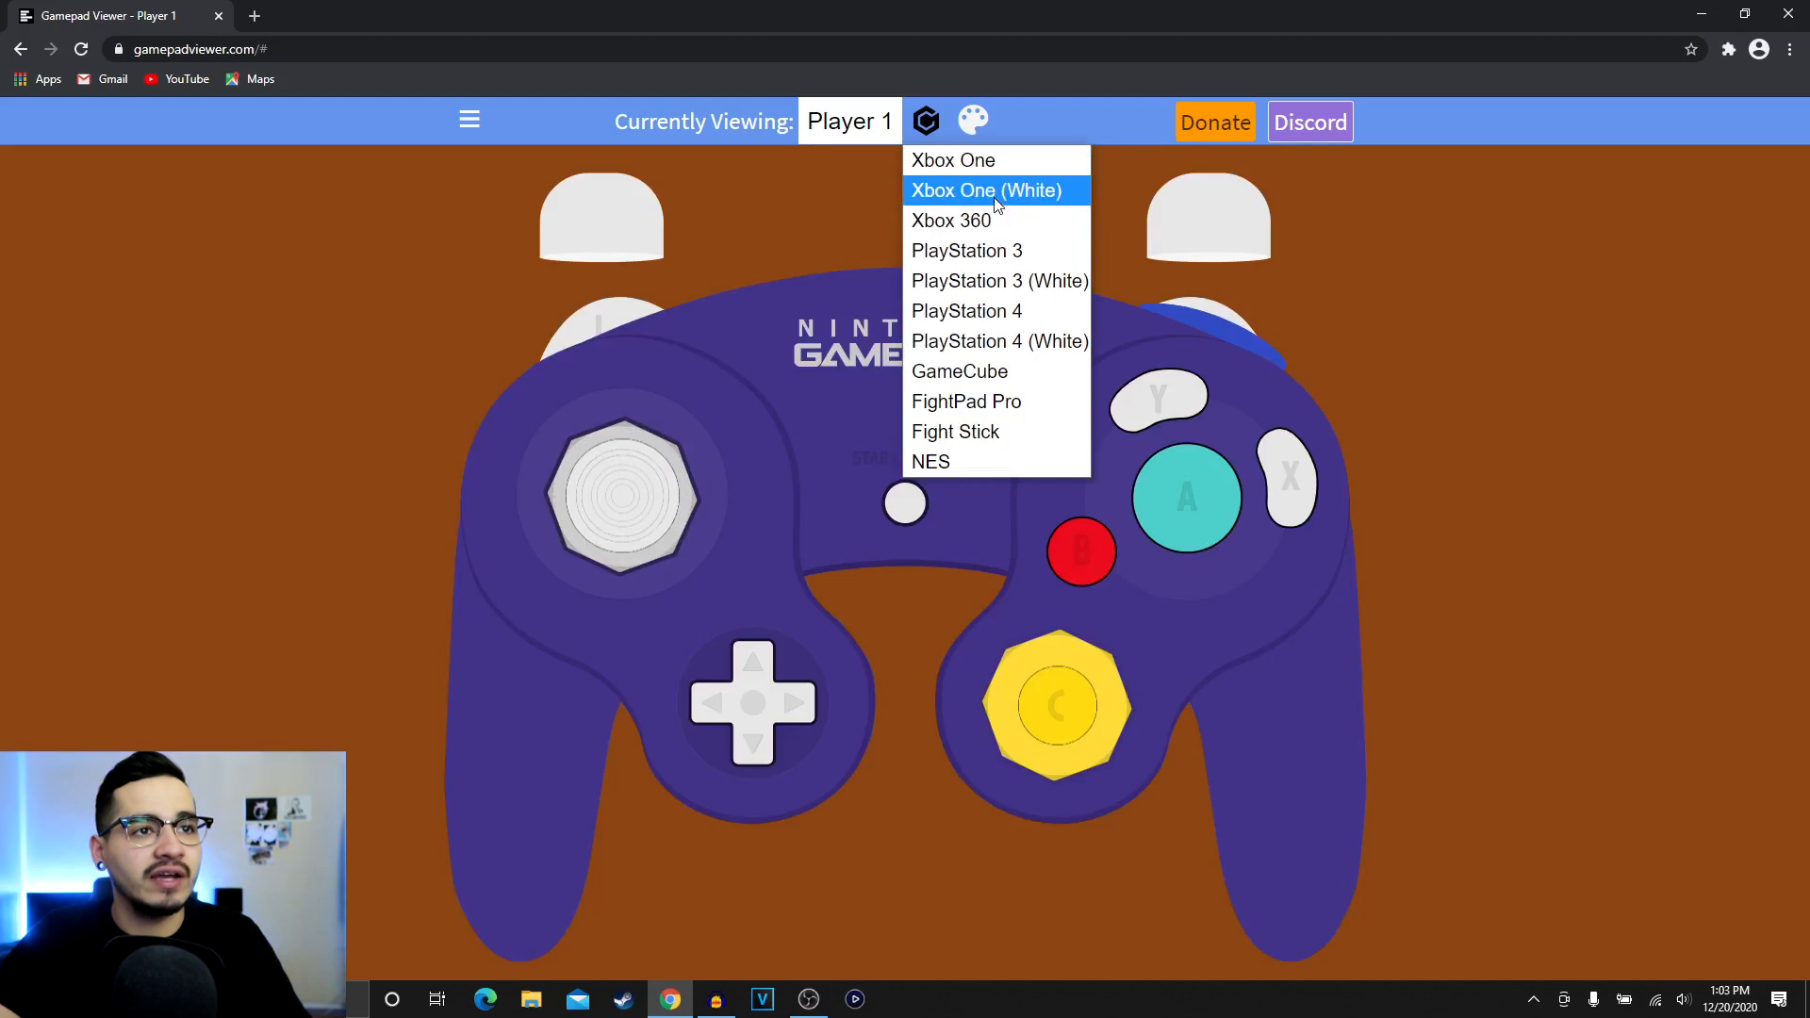
left_click(984, 191)
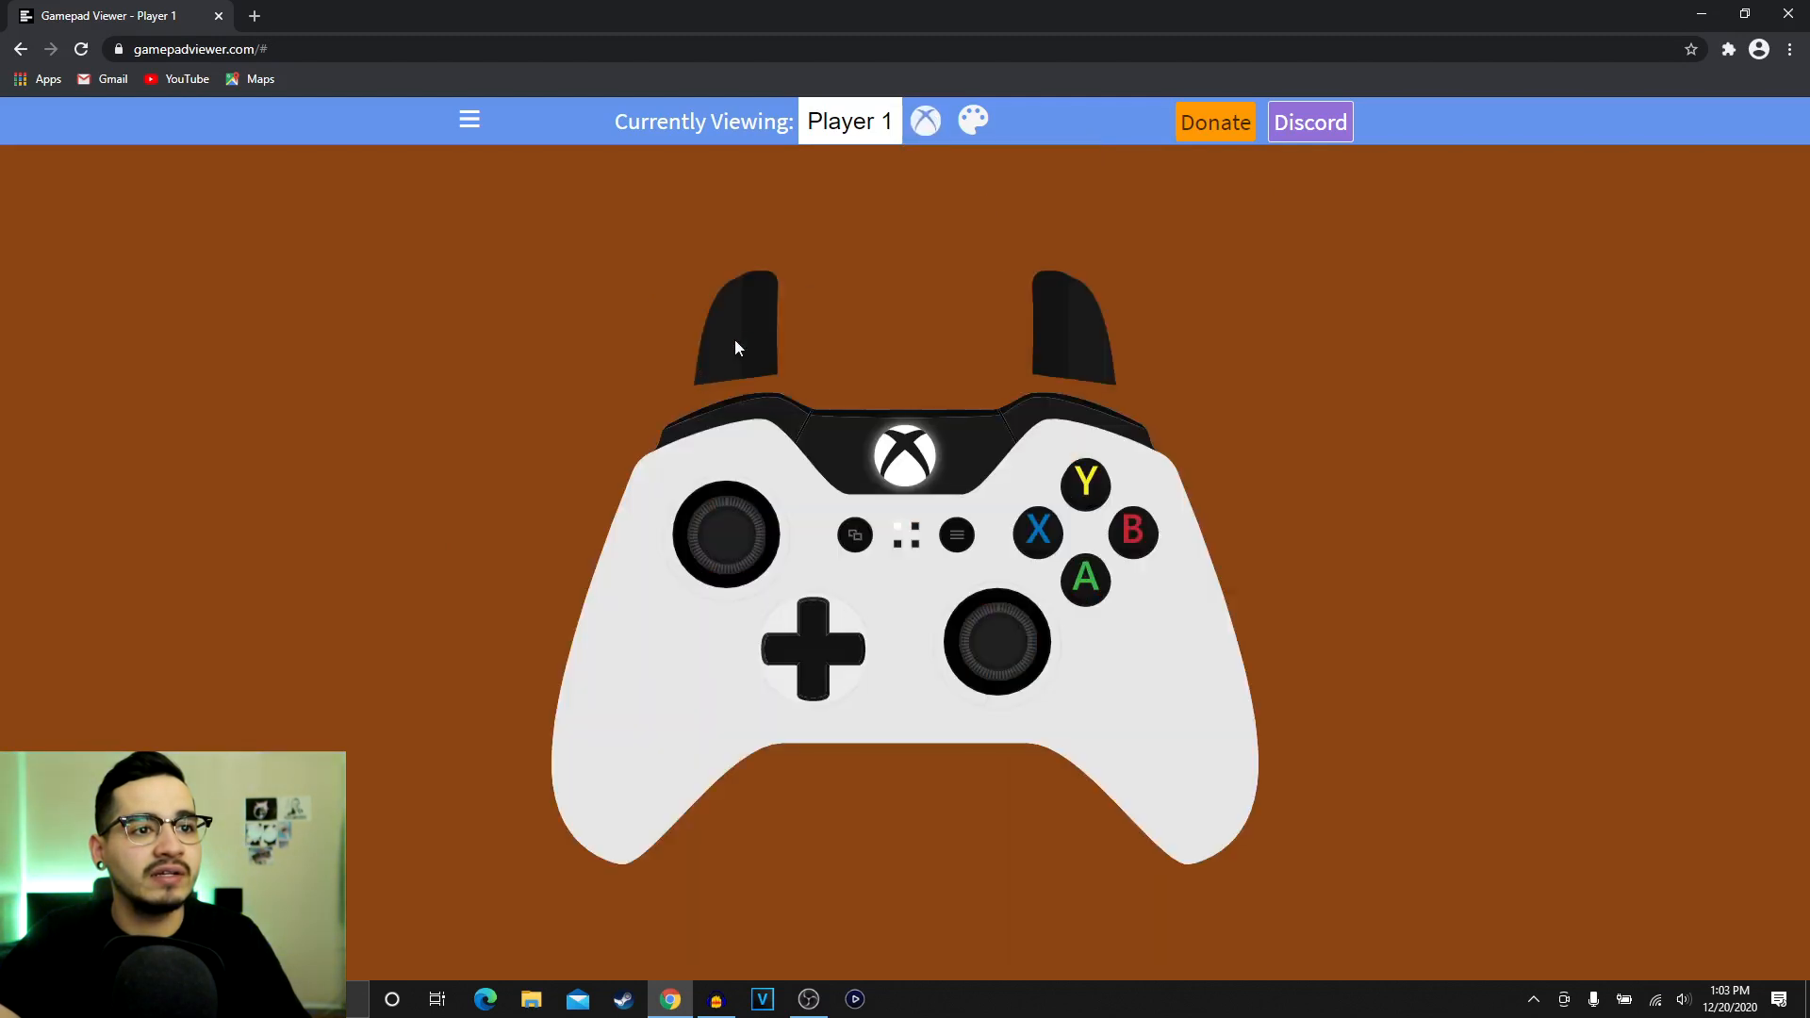
mouse_move(754, 324)
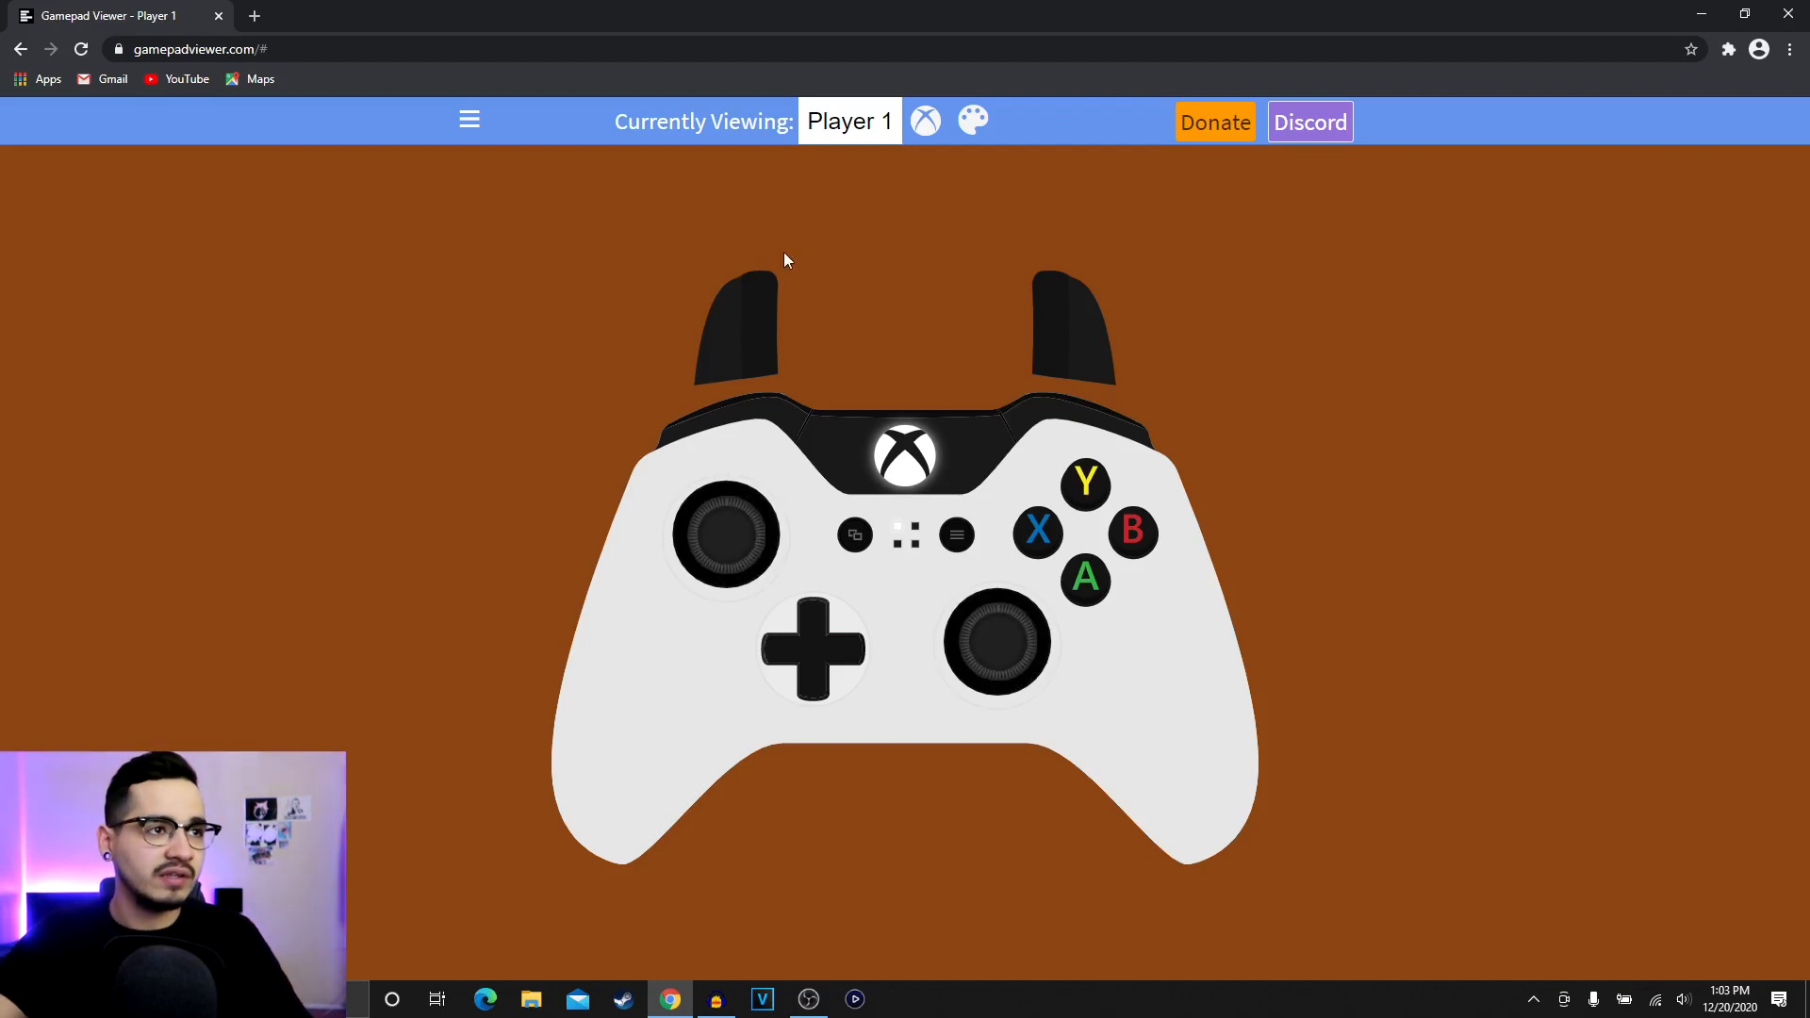
Generate and copy the Player 1 overlay URL from the main menu, then close the generator
left_click(469, 120)
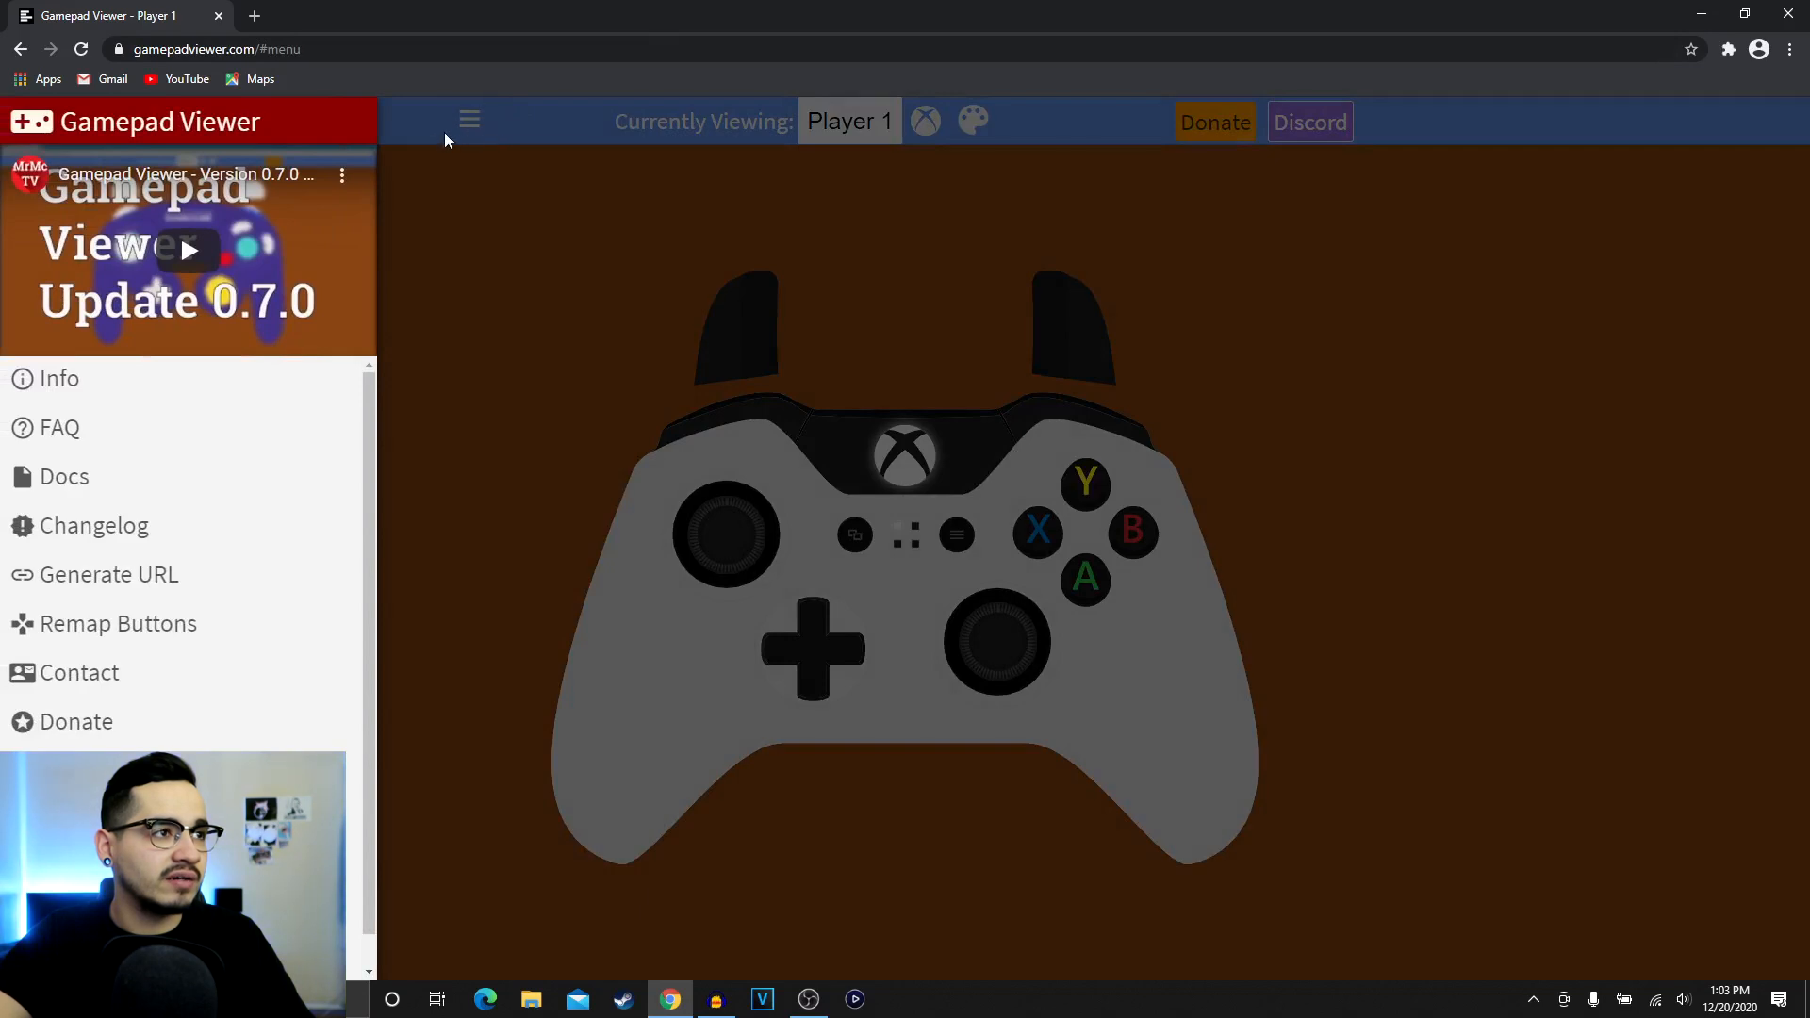
mouse_move(109, 575)
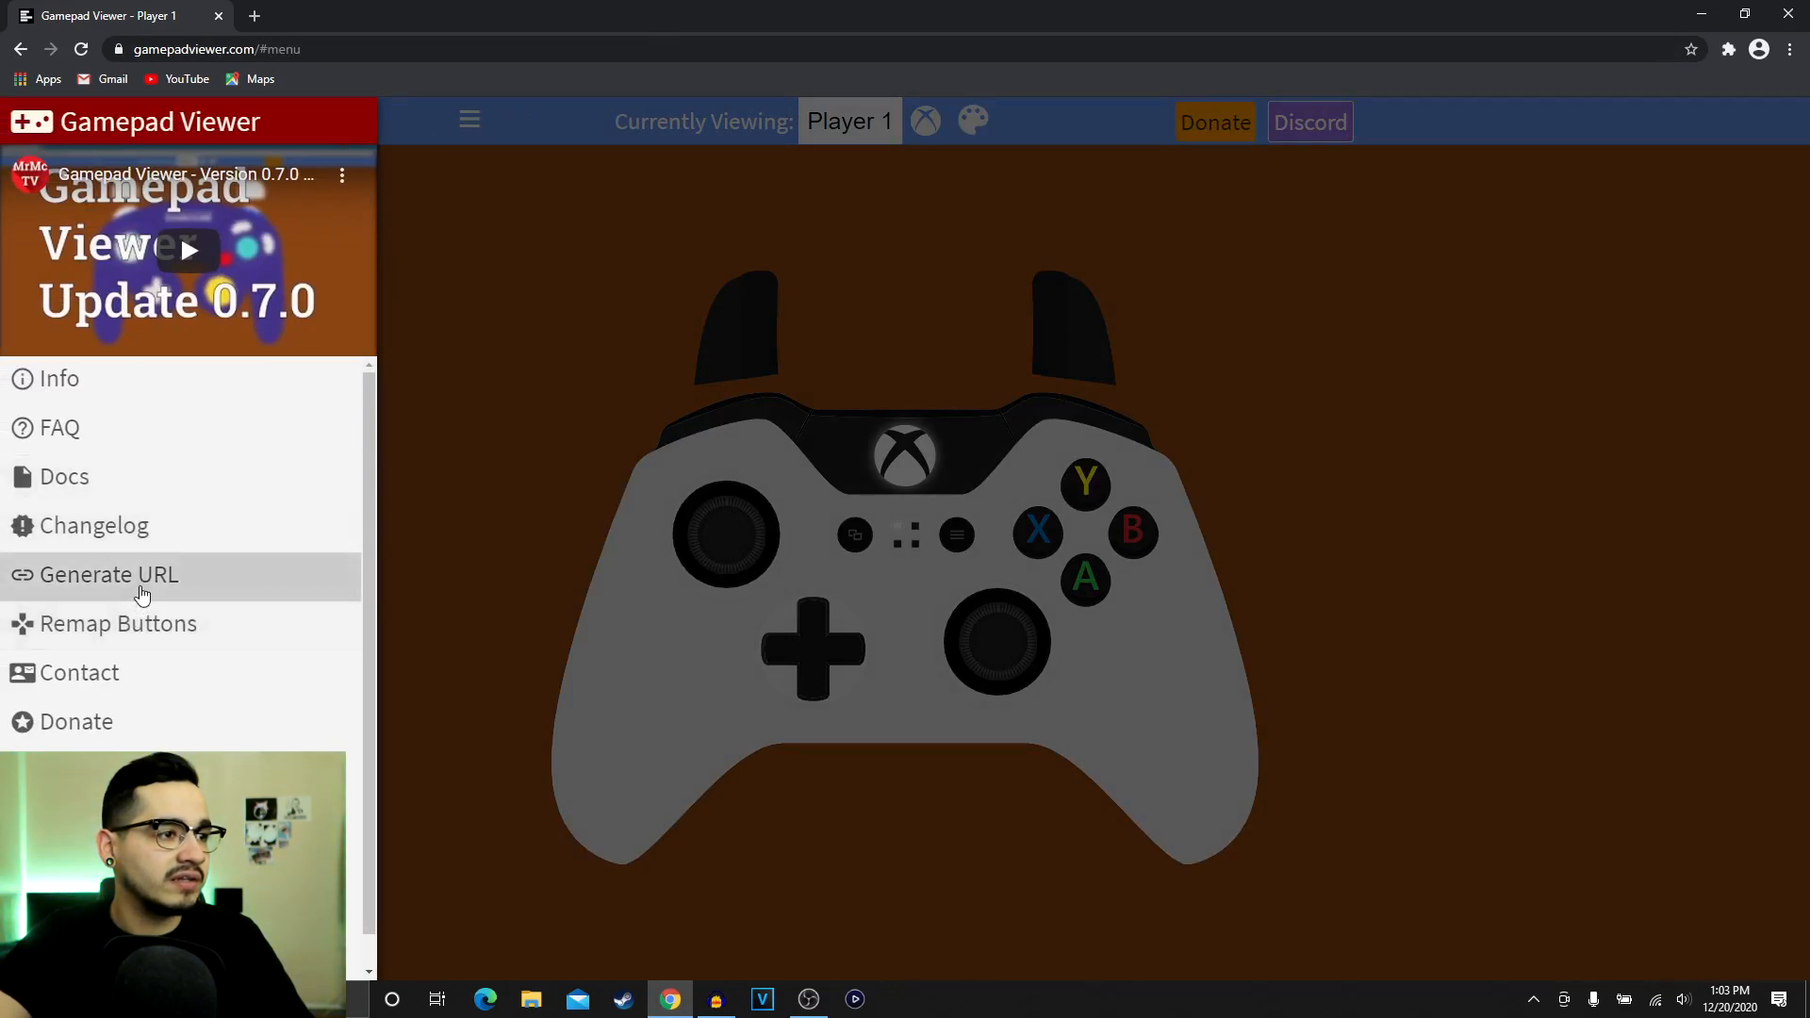
left_click(108, 575)
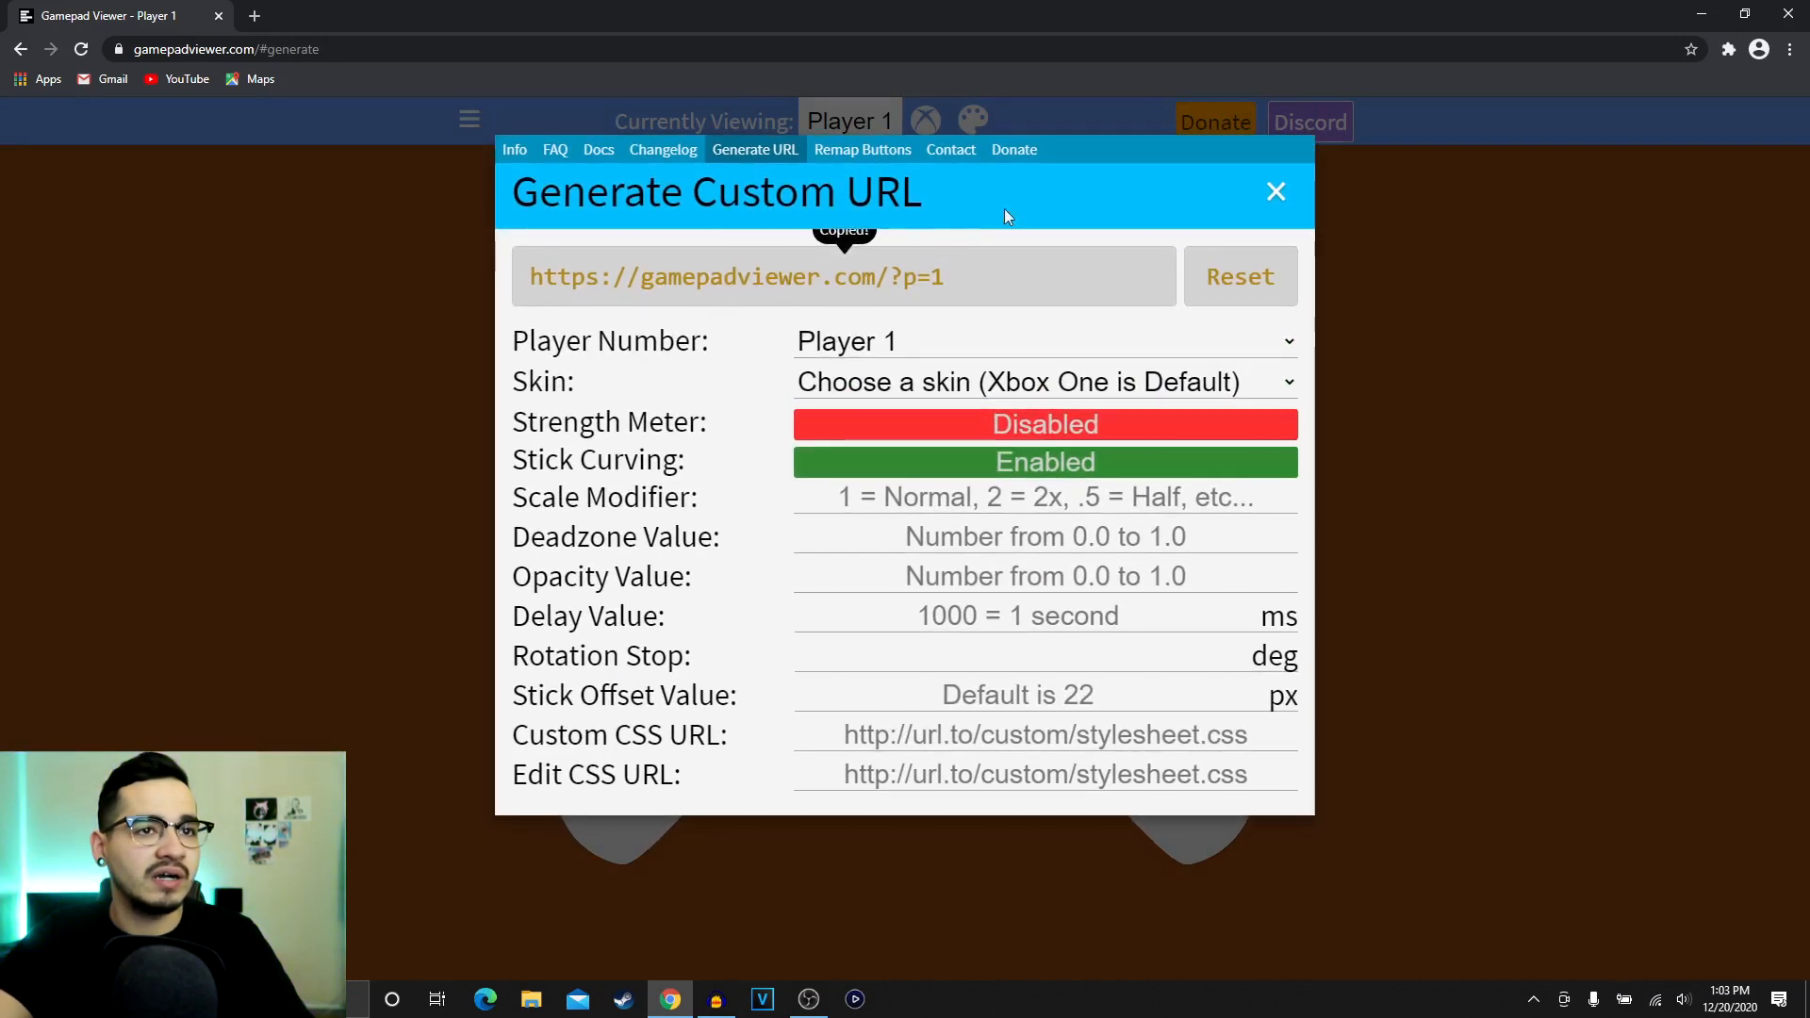
left_click(1275, 191)
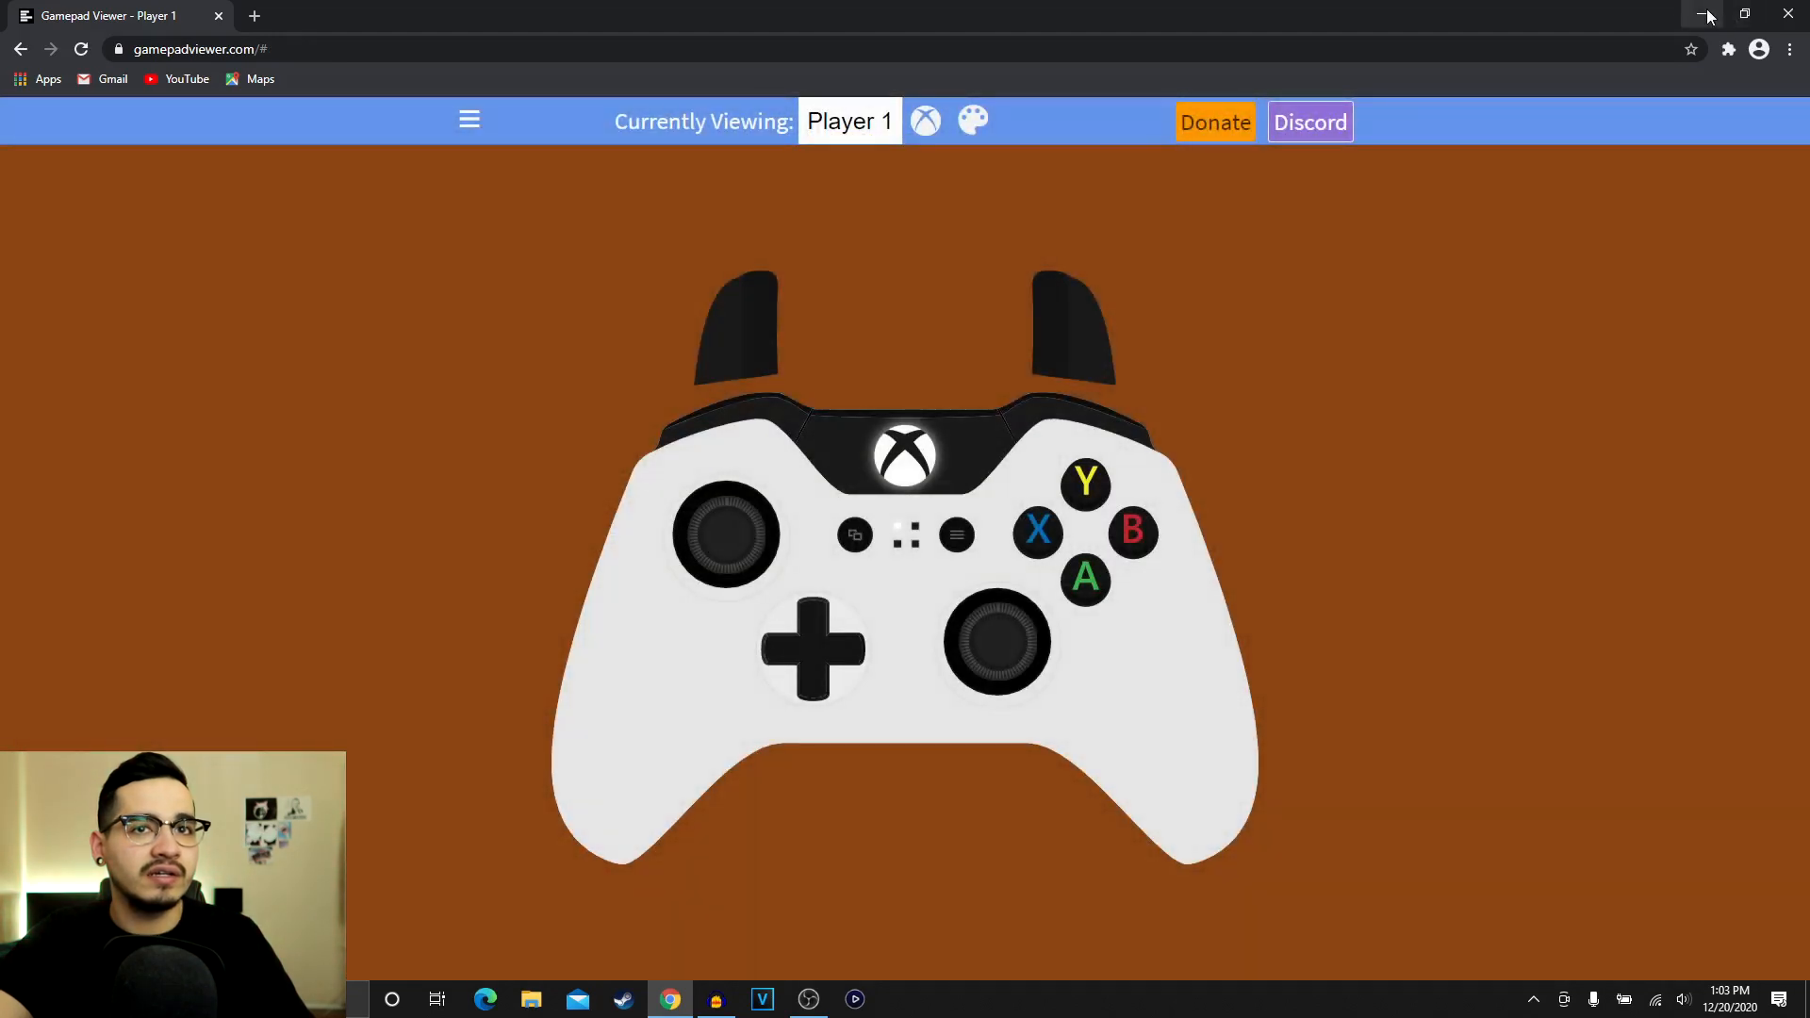
Minimise the browser and open the OBS Sources panel context menu
left_click(808, 998)
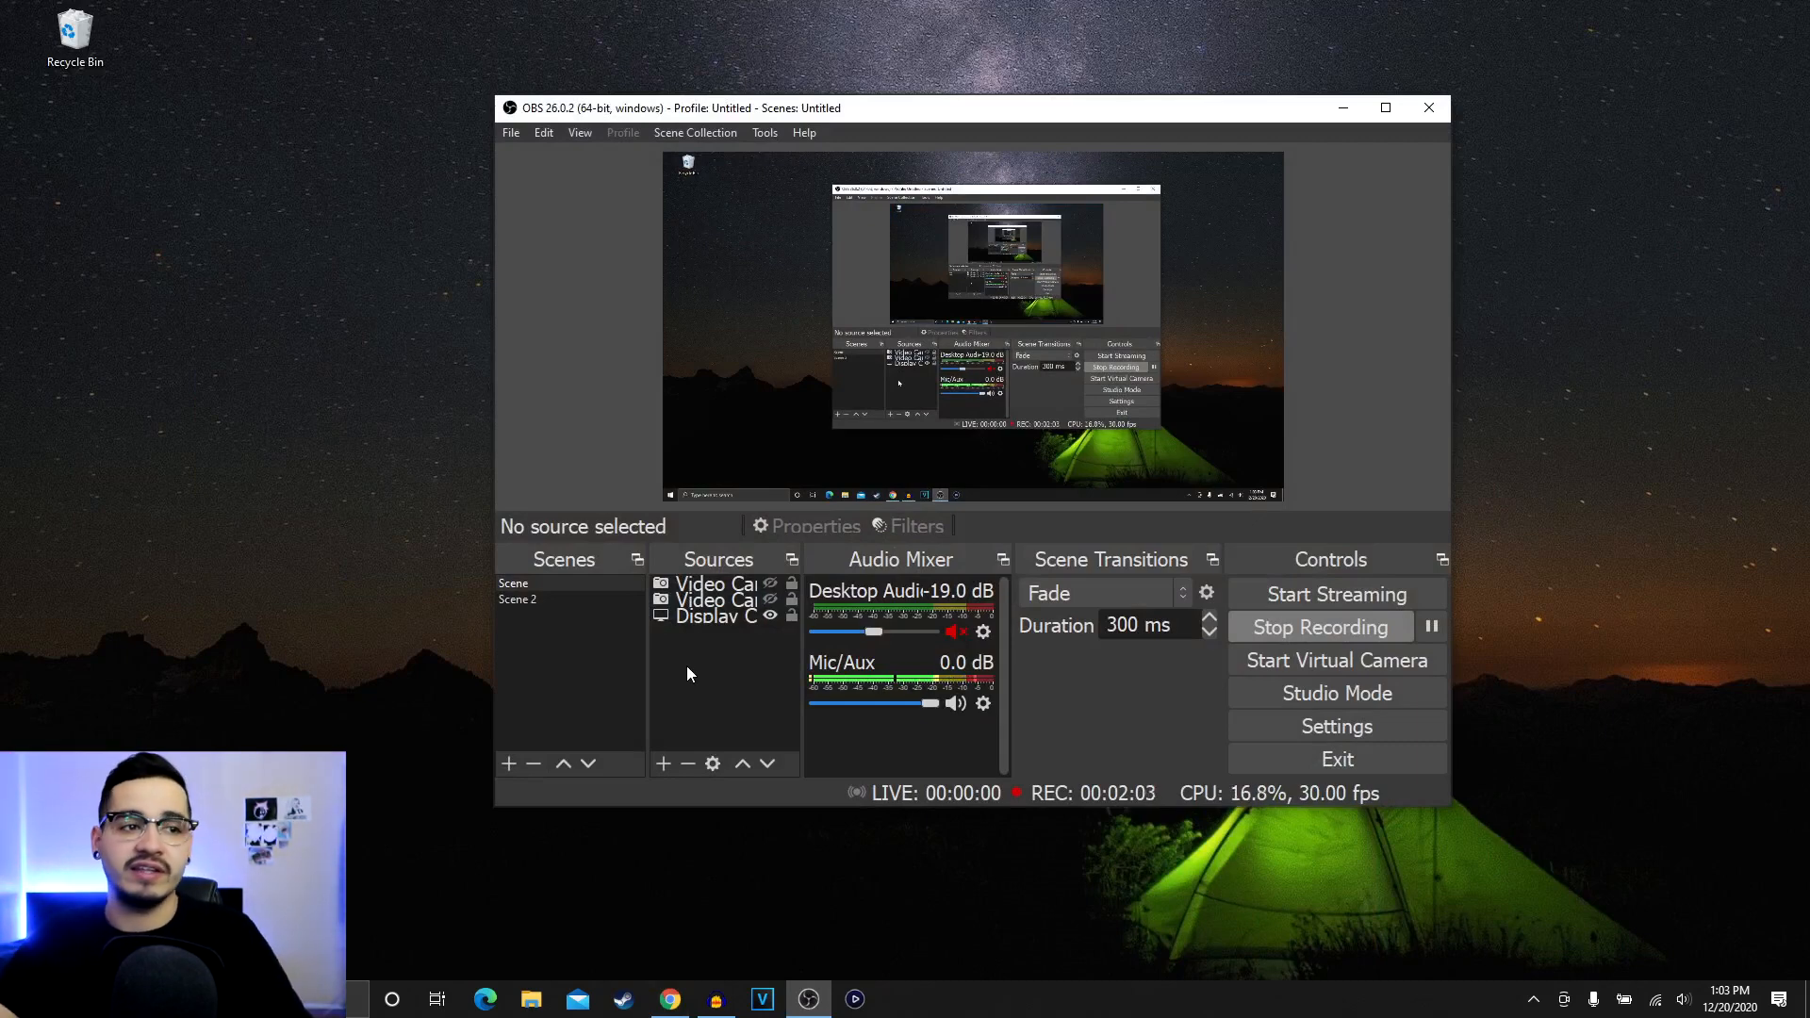
right_click(687, 673)
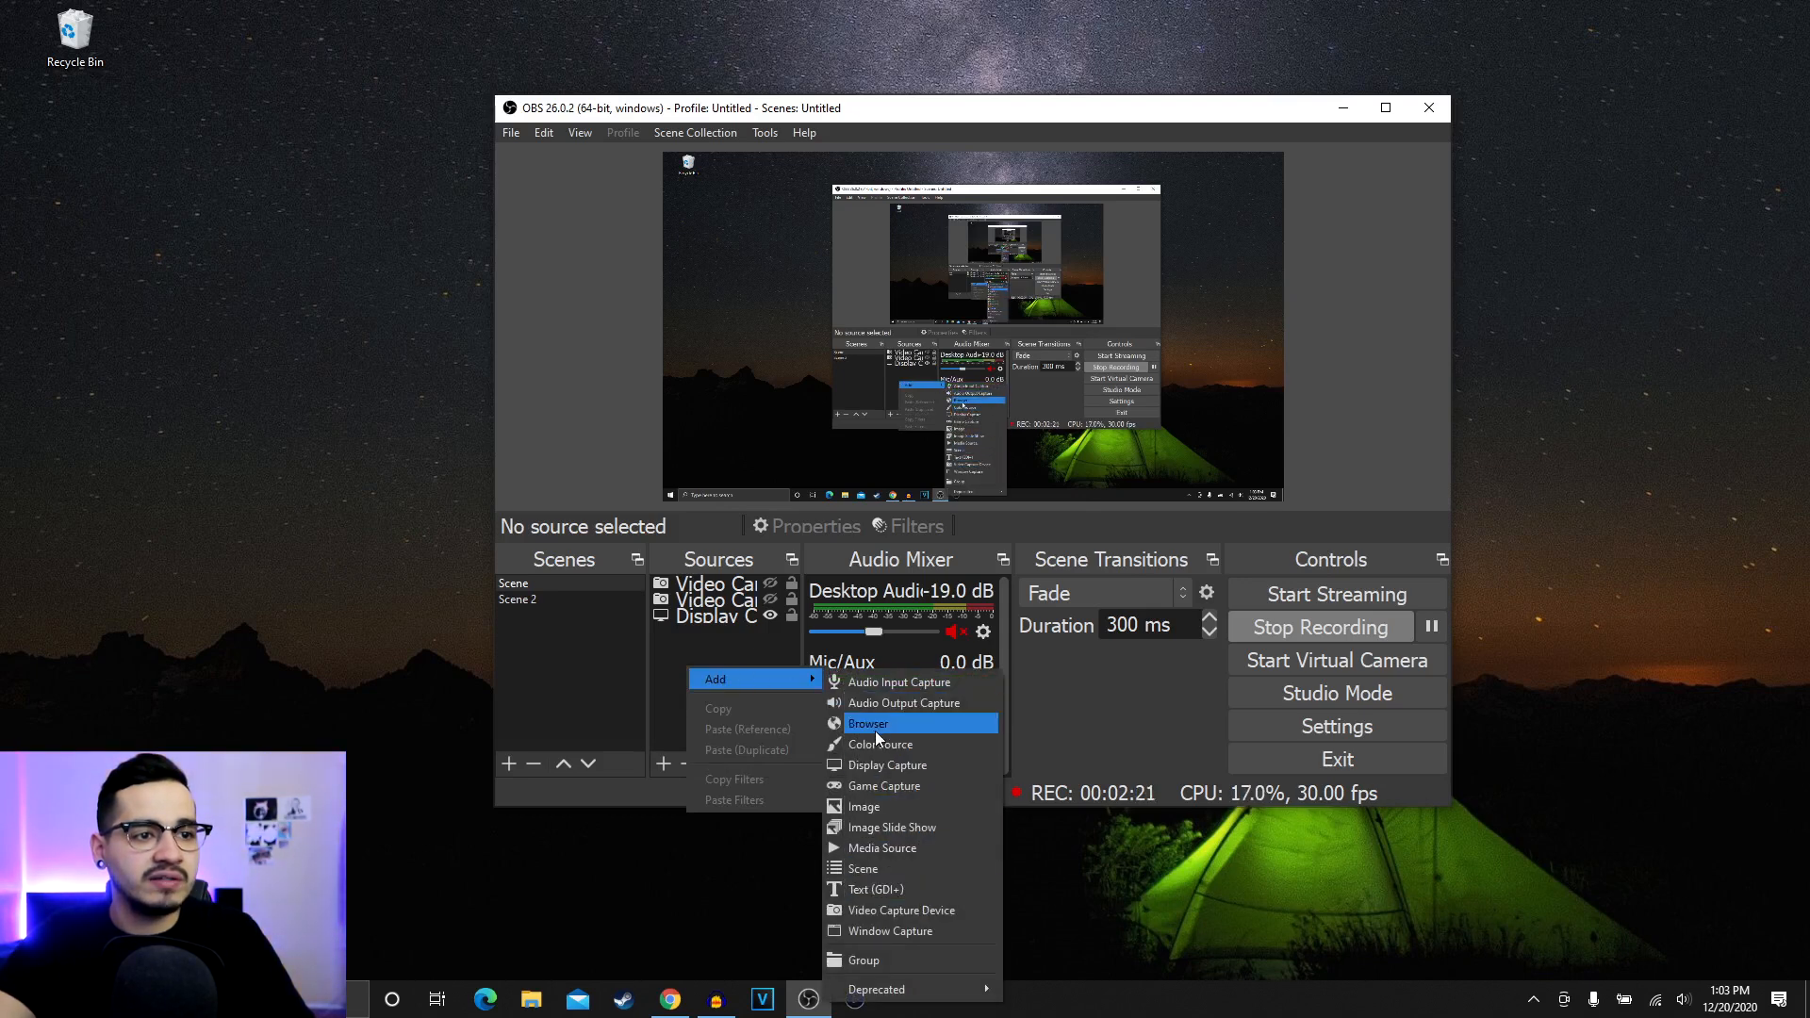
left_click(868, 724)
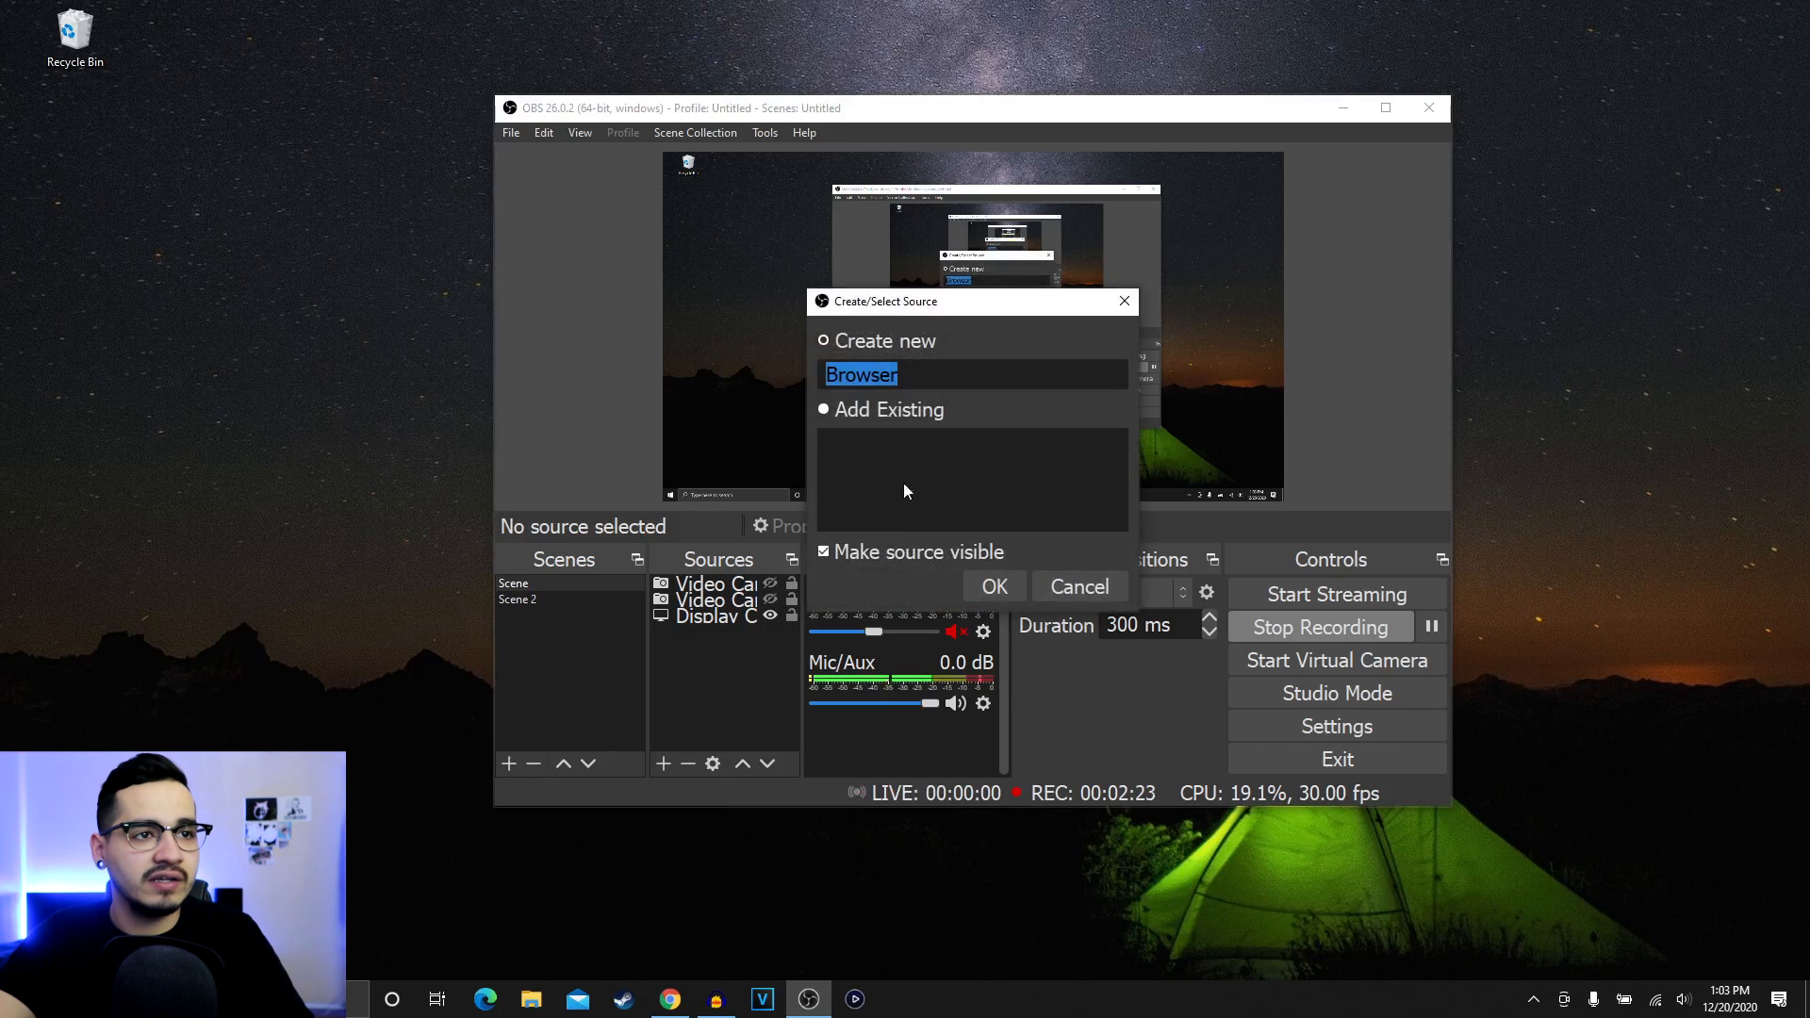
left_click(992, 586)
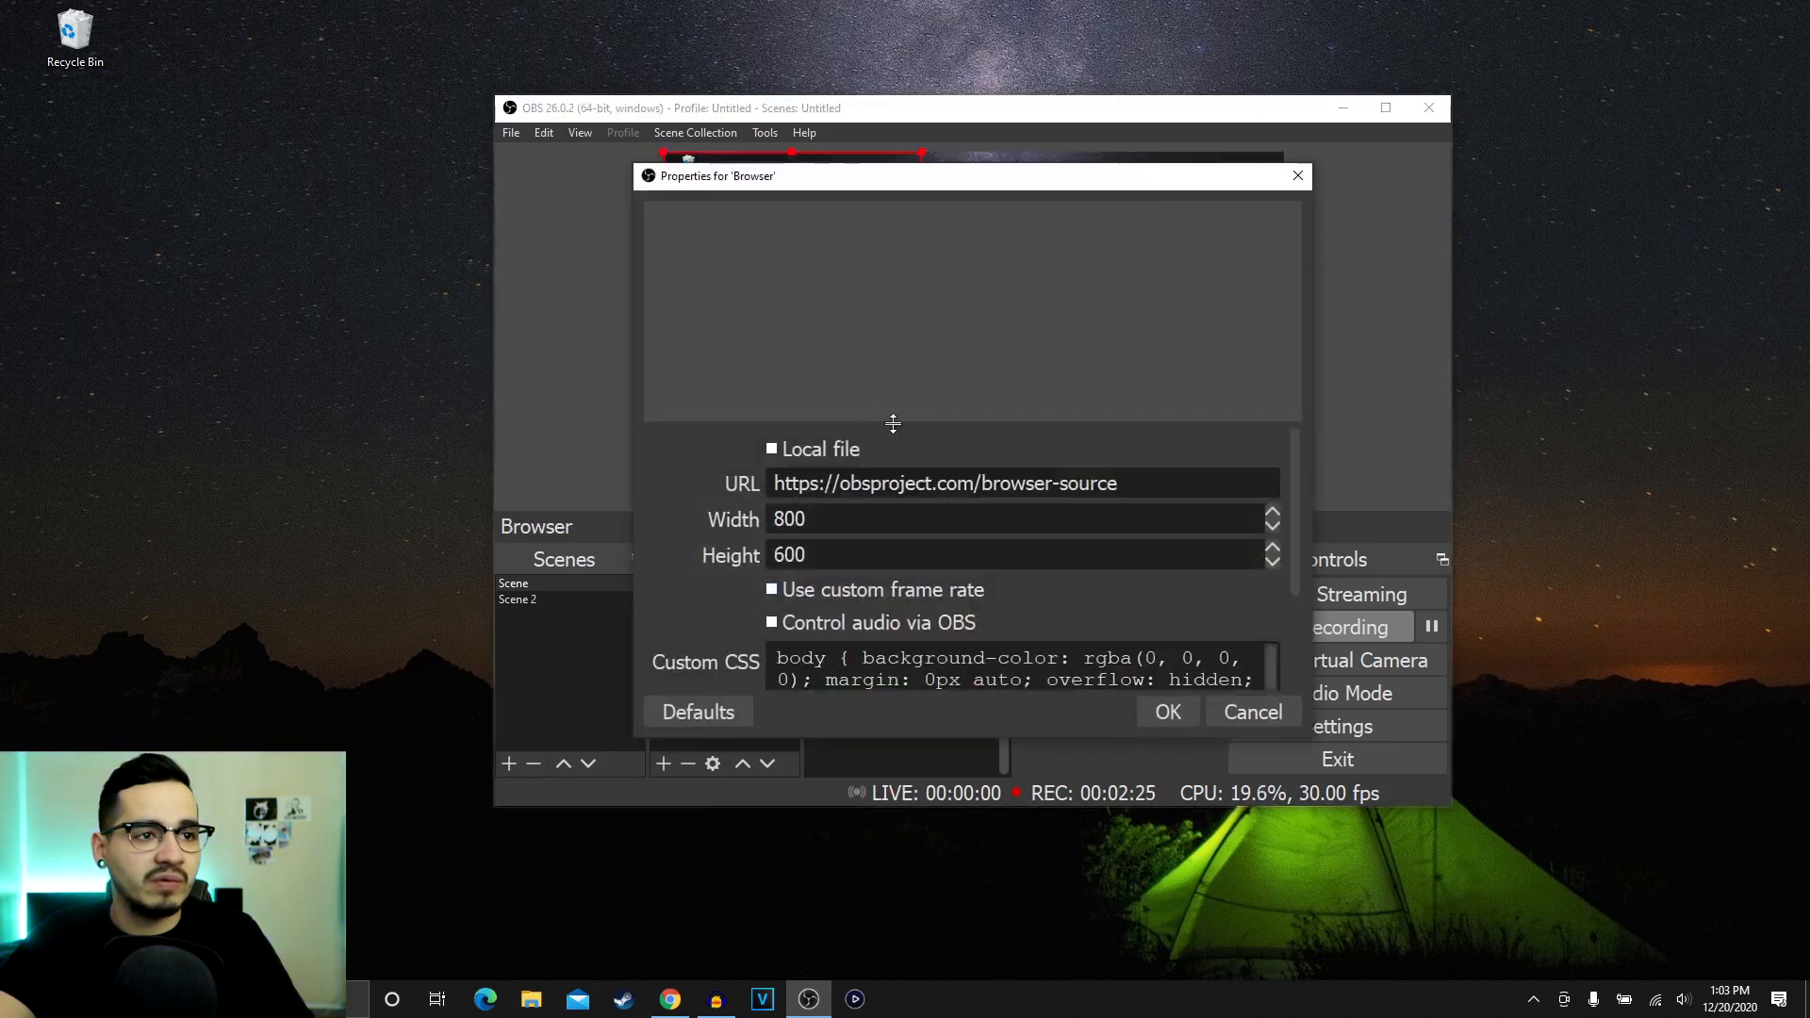
triple_click(945, 482)
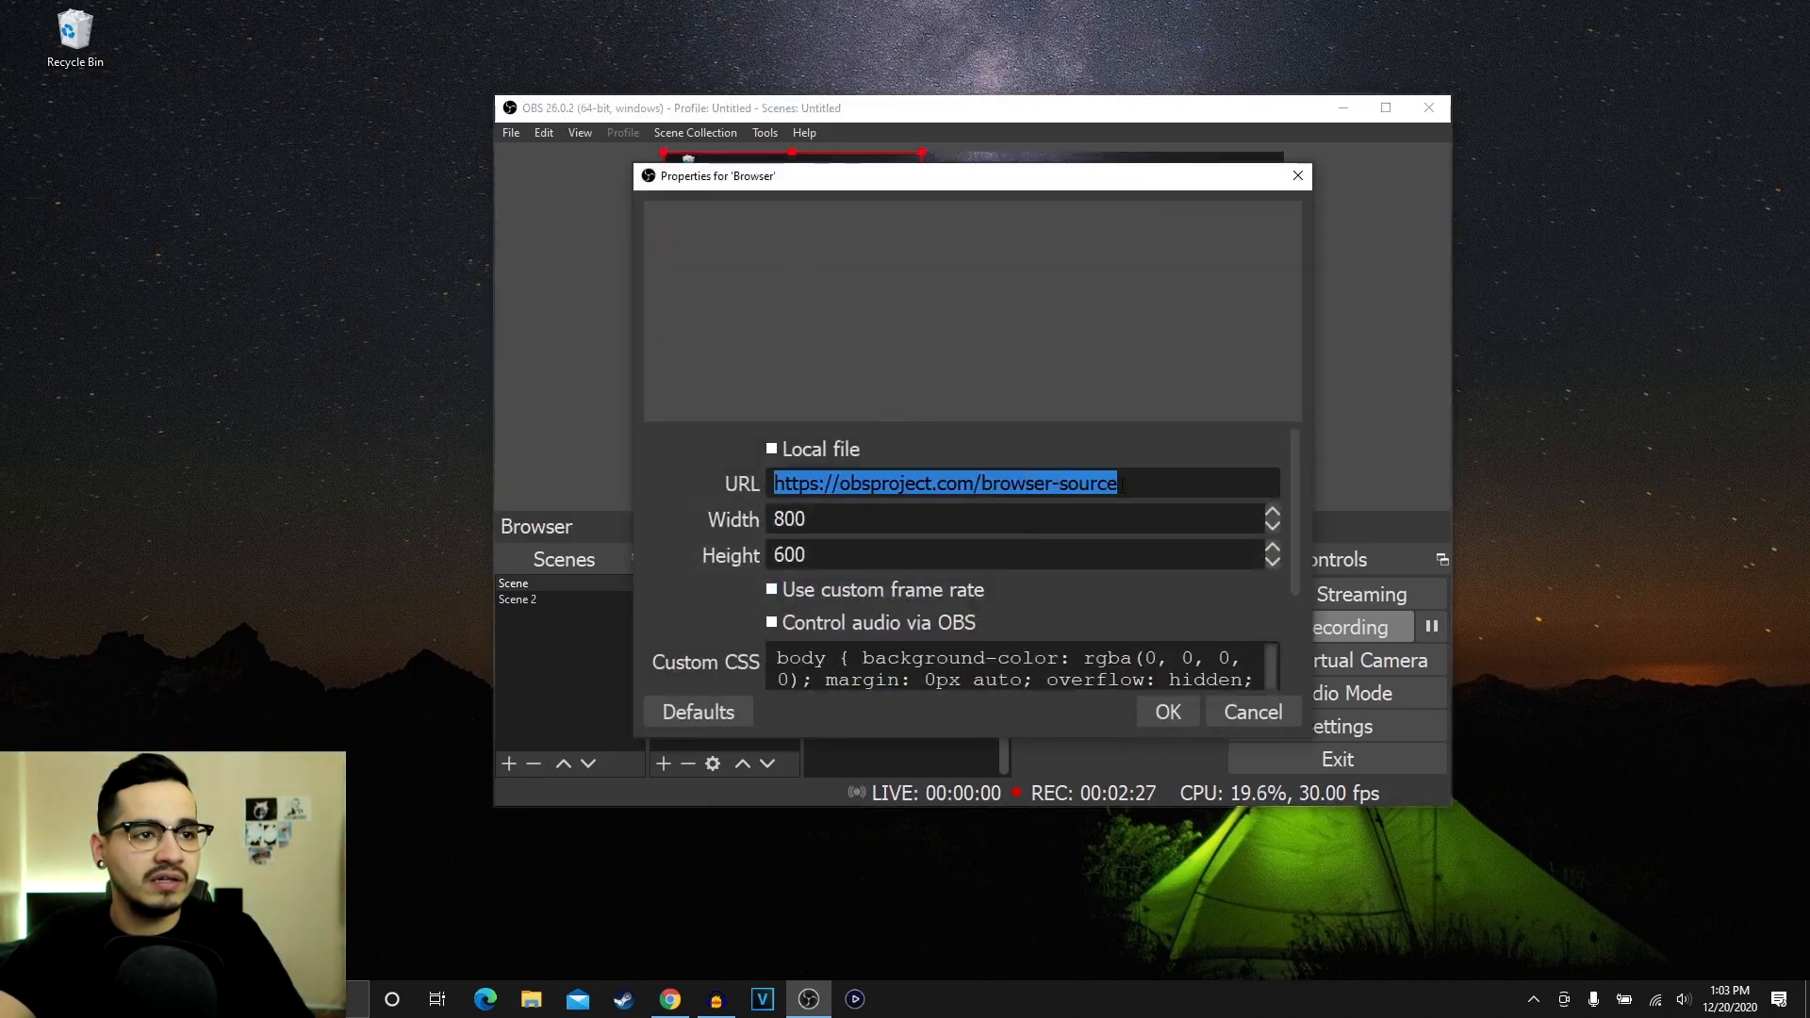
right_click(1004, 482)
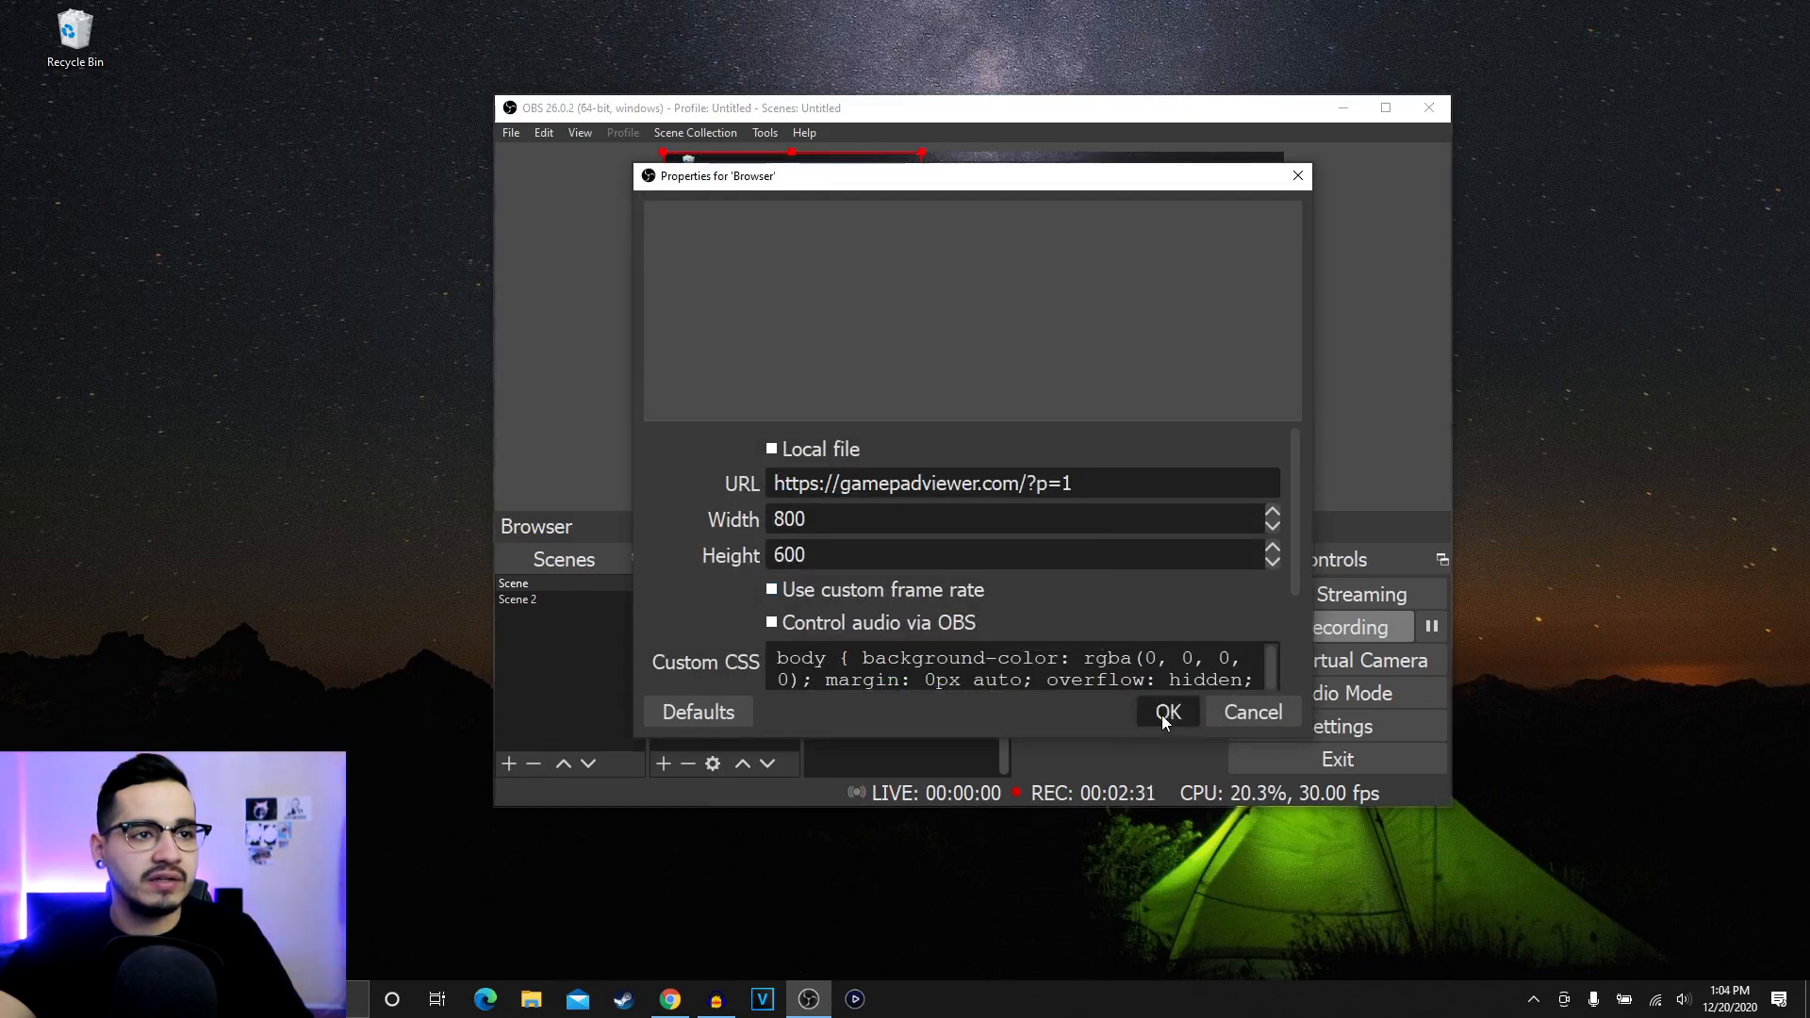
left_click(1166, 713)
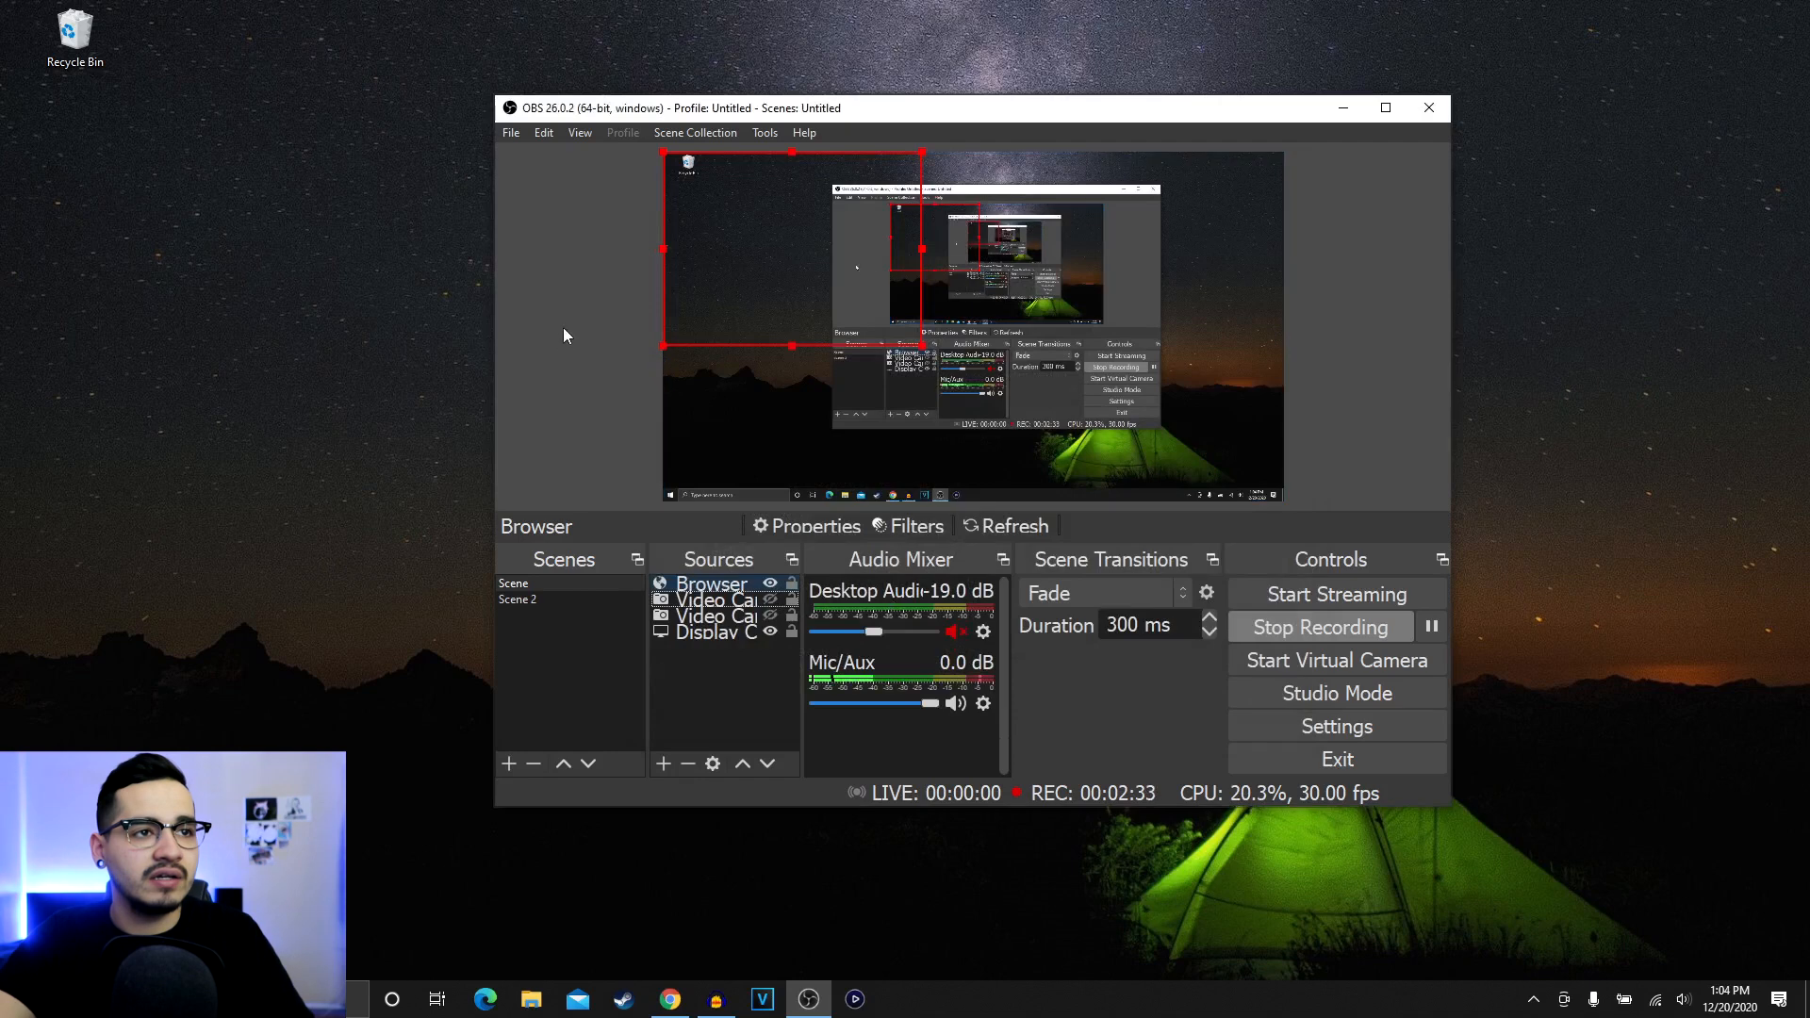